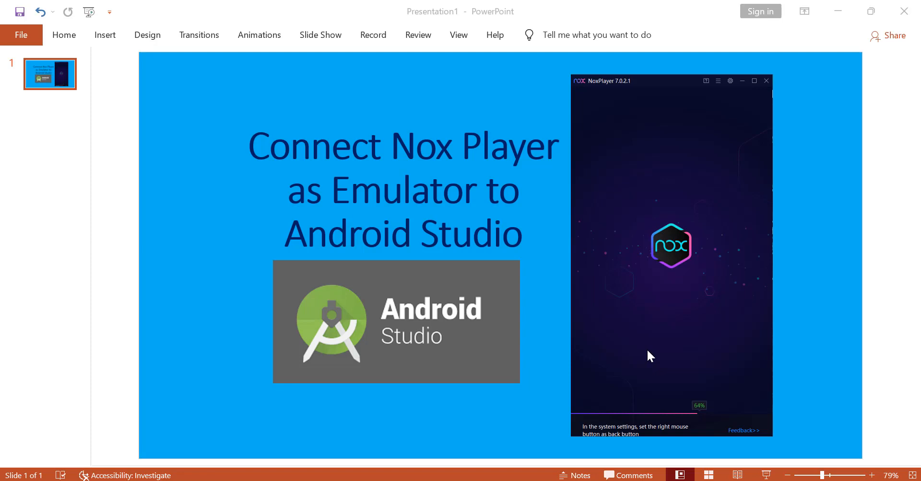
{"action": "mouse_move", "coordinate": [685, 229]}
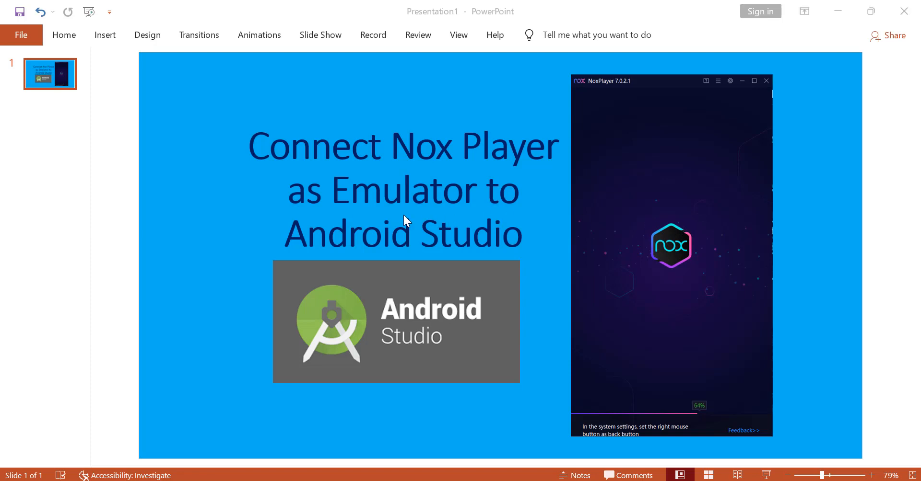
{"action": "mouse_move", "coordinate": [331, 248]}
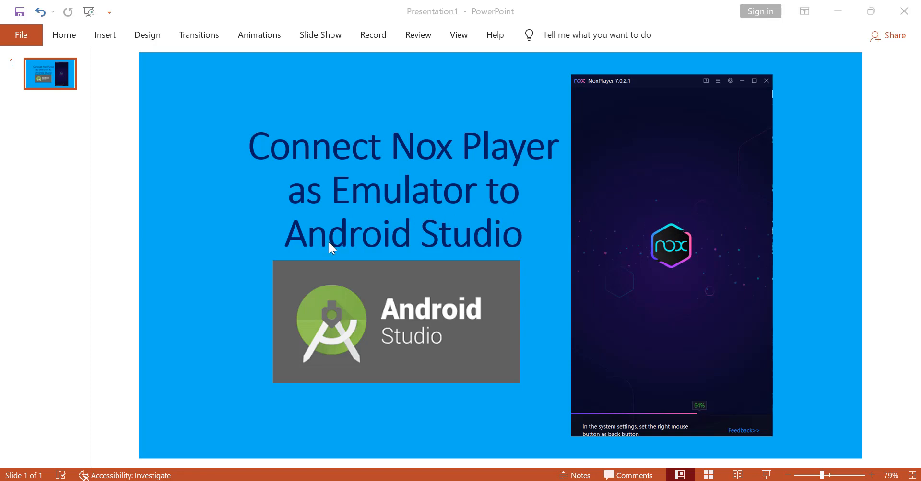
{"action": "mouse_move", "coordinate": [460, 246]}
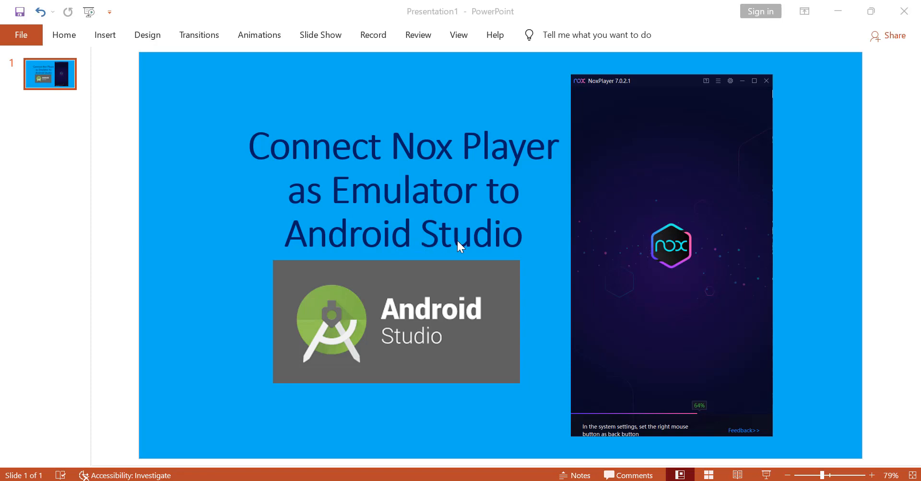
{"action": "mouse_move", "coordinate": [567, 238]}
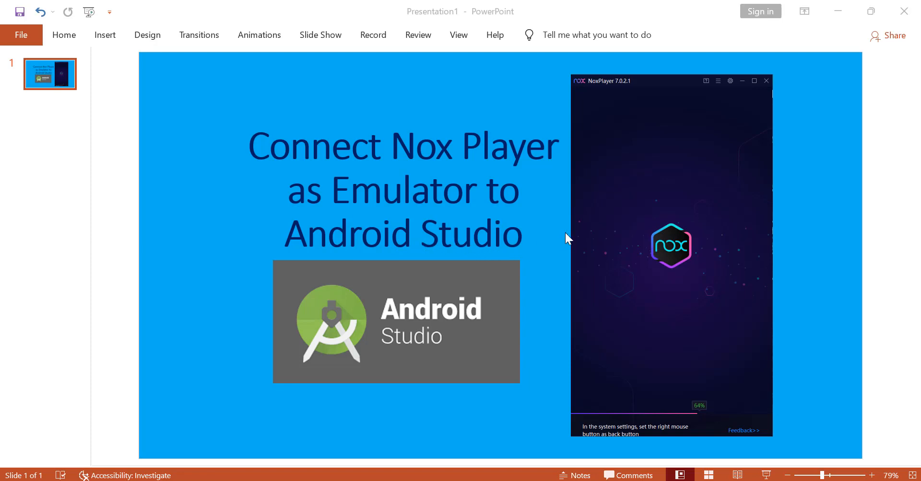
{"action": "mouse_move", "coordinate": [563, 264]}
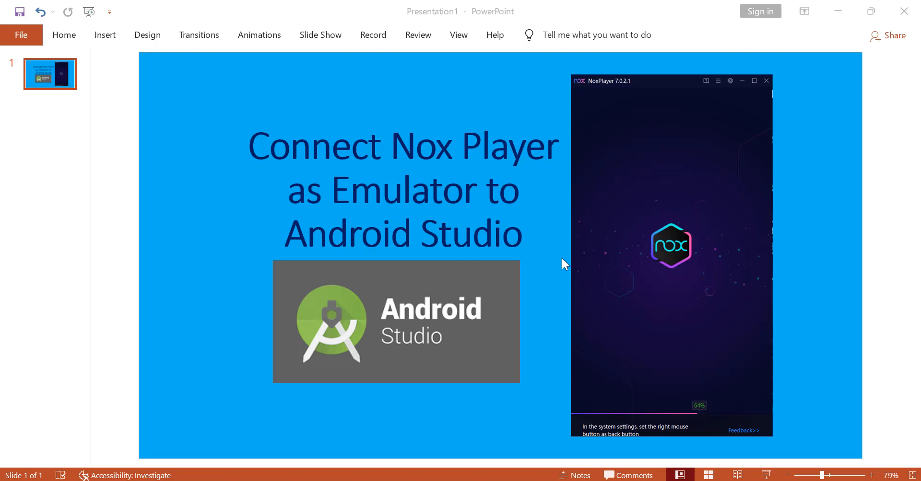
{"action": "mouse_move", "coordinate": [579, 452]}
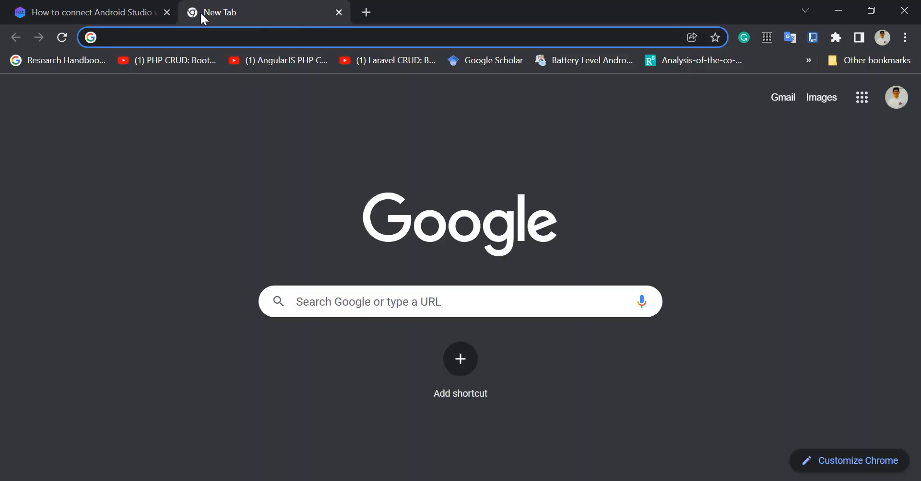
Check chrome://downloads, then select the nox_setup installer in File Explorer's Downloads folder.
{"action": "type", "text": "chrome://downloads"}
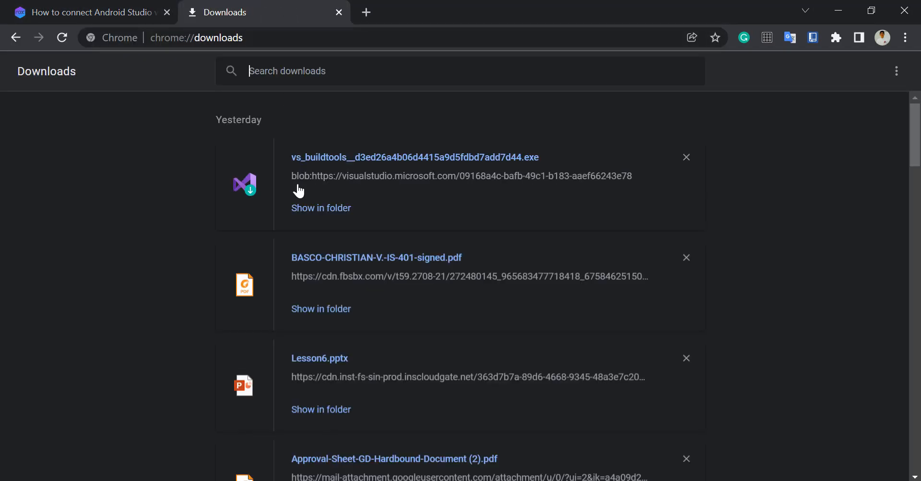
{"action": "scroll", "scroll_direction": "down", "scroll_amount": 3}
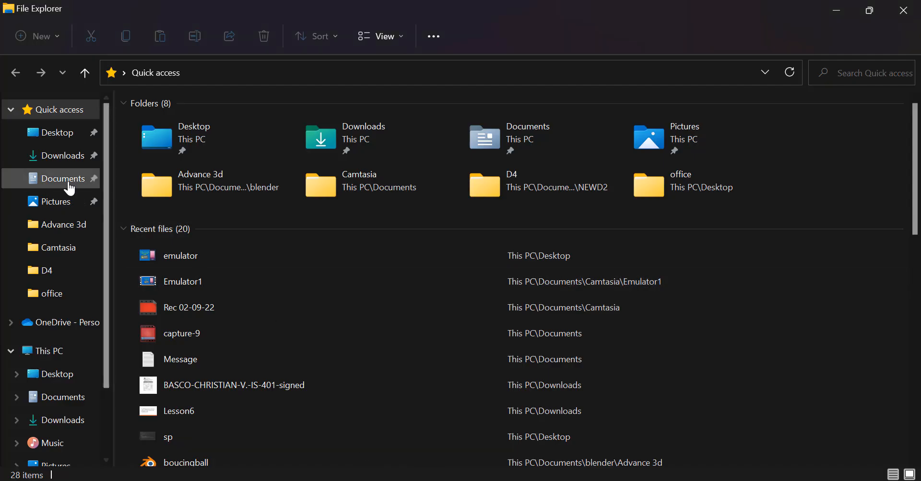
{"action": "left_click", "coordinate": [63, 154]}
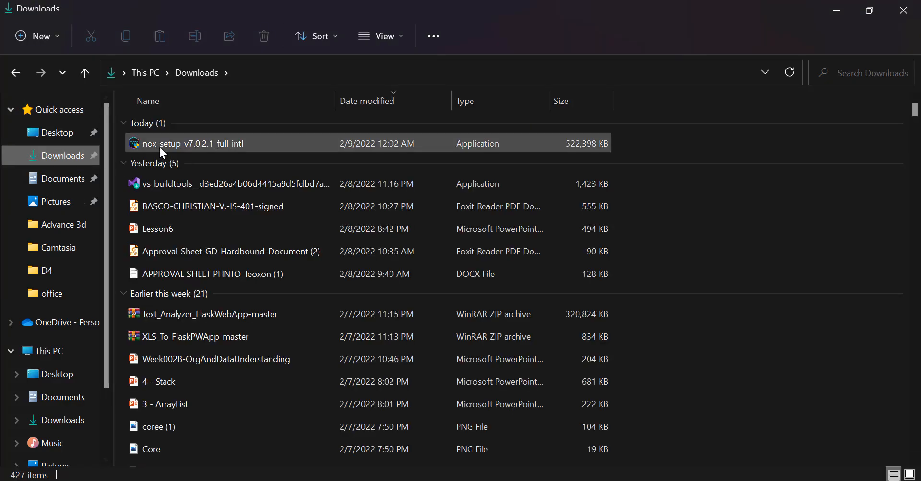
{"action": "mouse_move", "coordinate": [193, 144]}
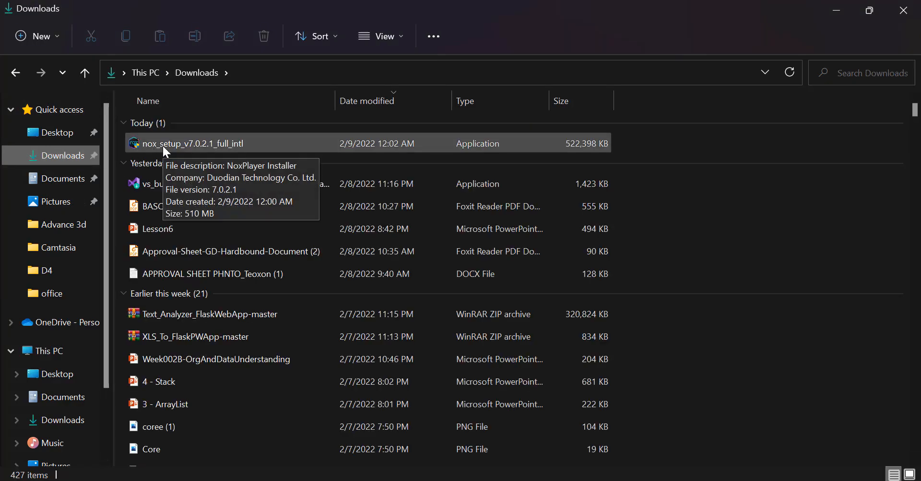
{"action": "left_click", "coordinate": [192, 144]}
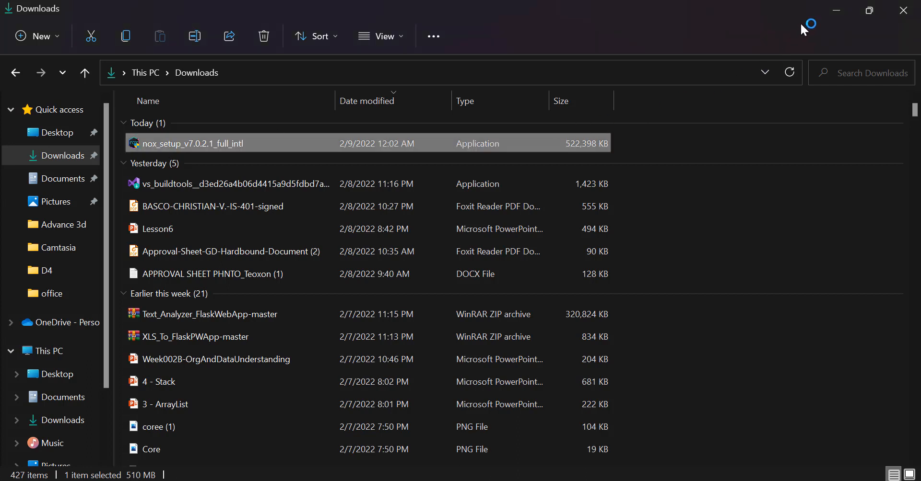
{"action": "mouse_move", "coordinate": [827, 23]}
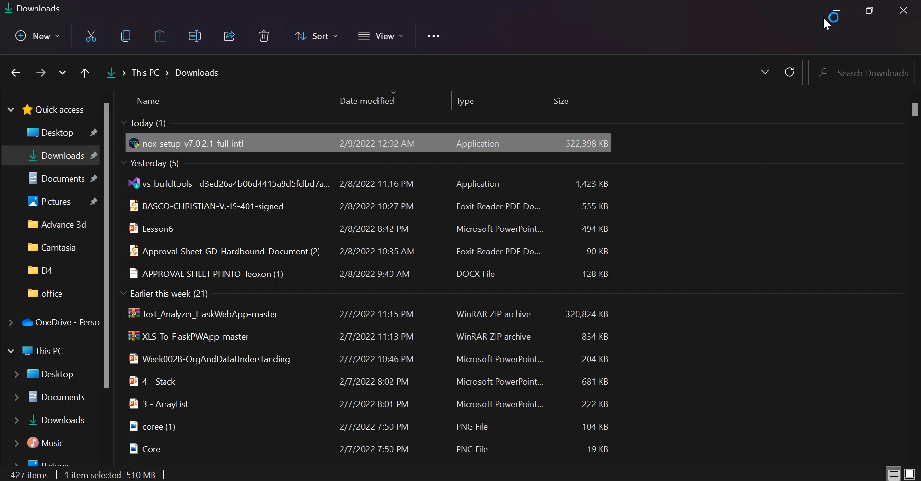
Run nox_setup, start installing NoxPlayer, and reject the Avast and Opera offers.
{"action": "double_click", "coordinate": [191, 143]}
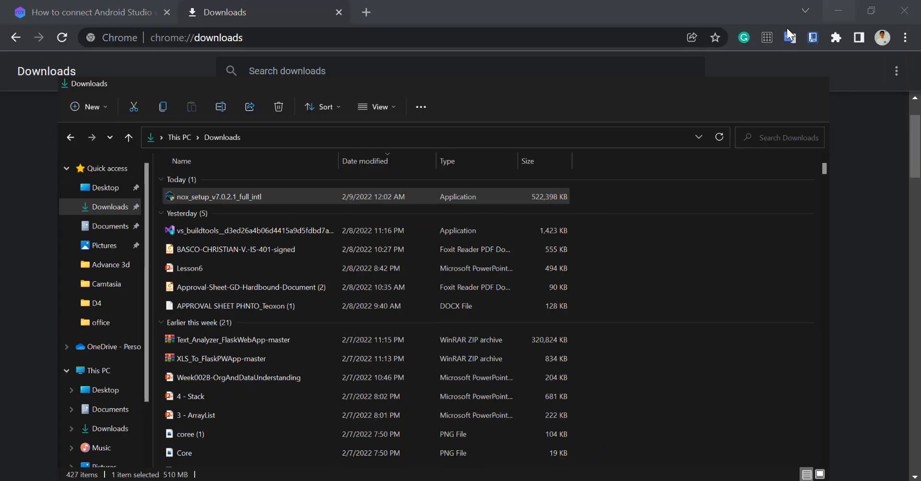
{"action": "double_click", "coordinate": [216, 196]}
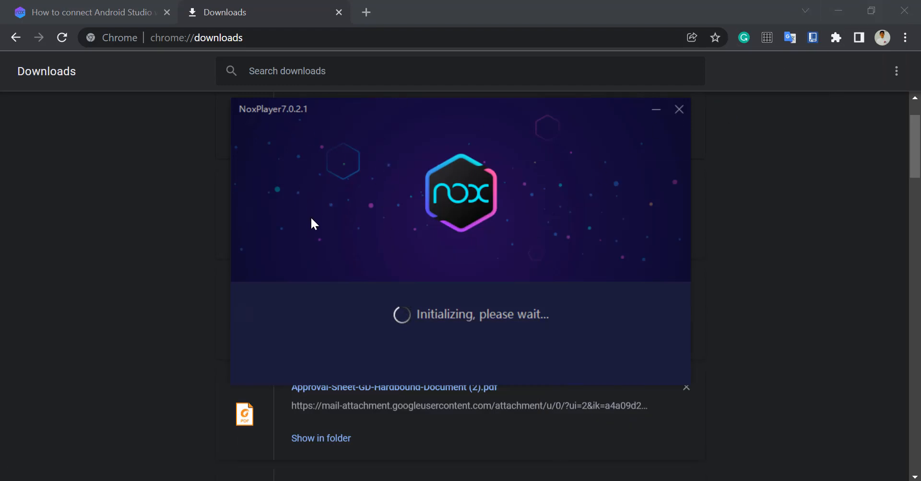
{"action": "mouse_move", "coordinate": [131, 218]}
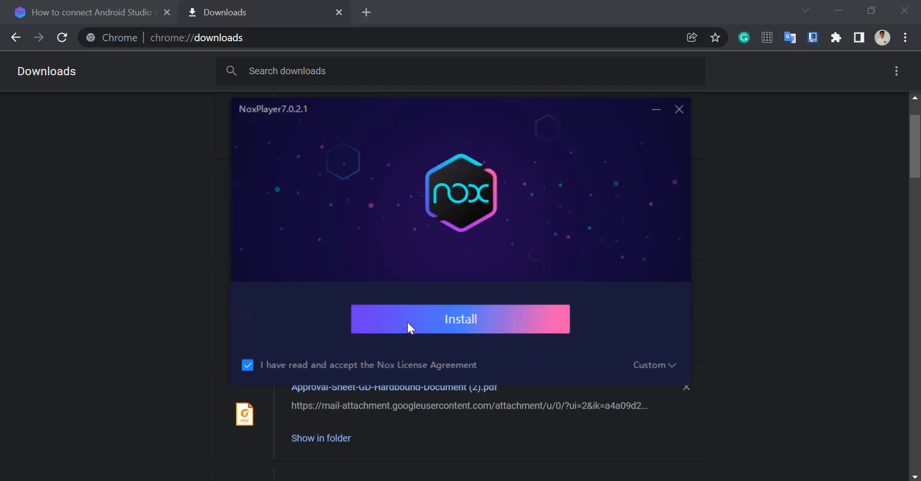
{"action": "left_click", "coordinate": [460, 319]}
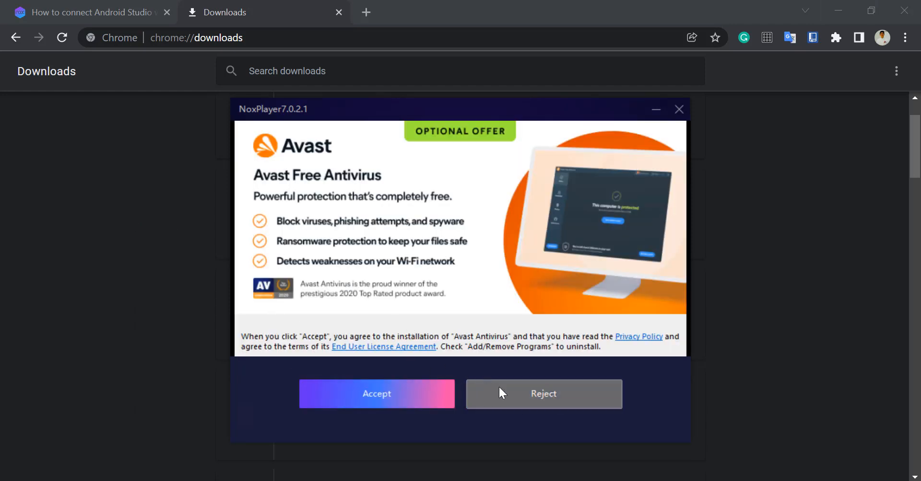
{"action": "mouse_move", "coordinate": [508, 399]}
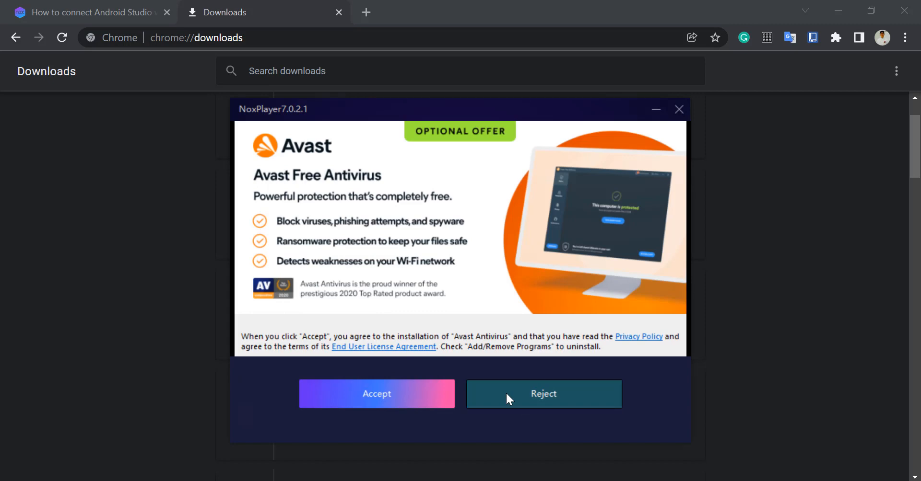
{"action": "left_click", "coordinate": [542, 394]}
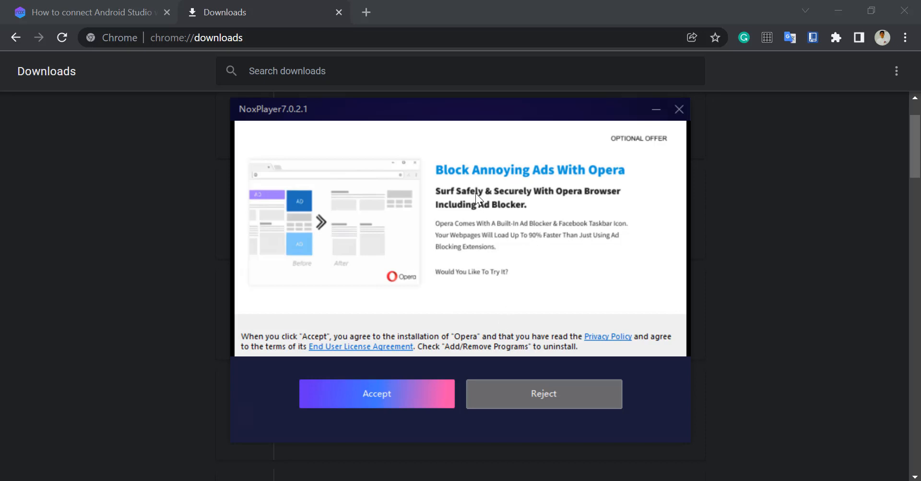
{"action": "mouse_move", "coordinate": [543, 394]}
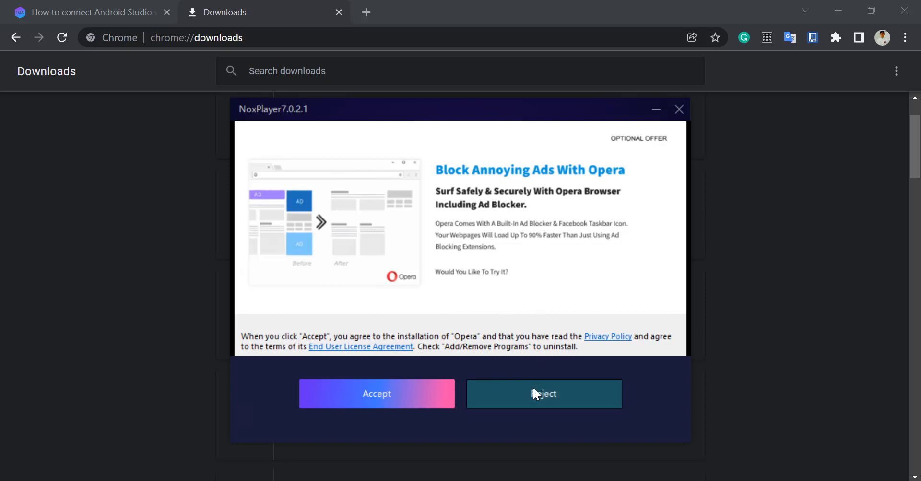
{"action": "left_click", "coordinate": [543, 394]}
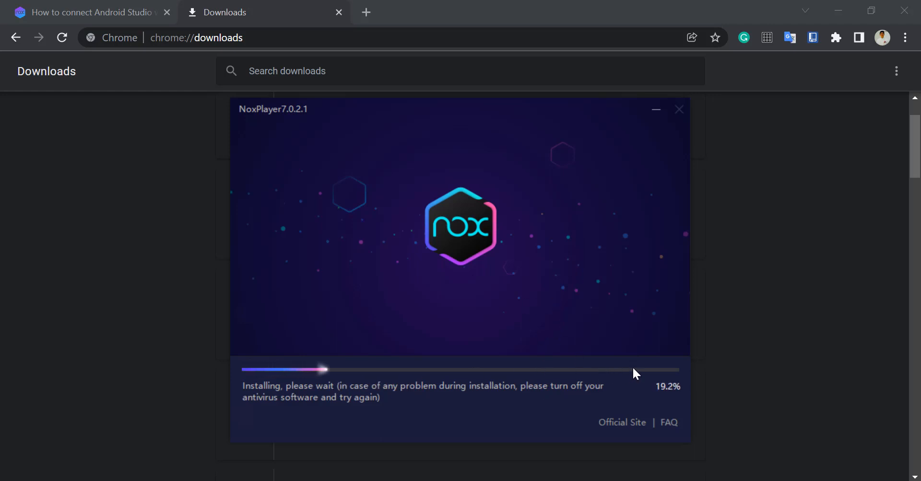
{"action": "mouse_move", "coordinate": [229, 103]}
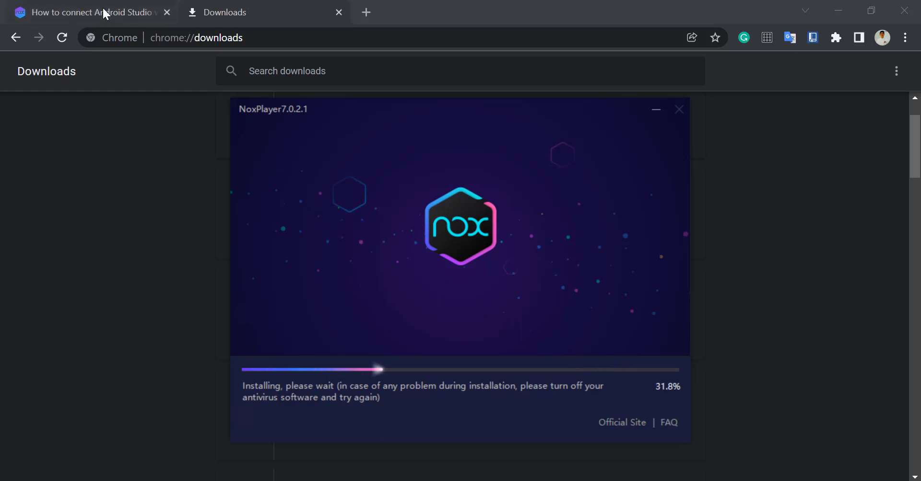
Switch to the bignox.com tutorial tab and scroll through steps 1–7 to the nox_adb.exe connect command.
{"action": "left_click", "coordinate": [88, 12]}
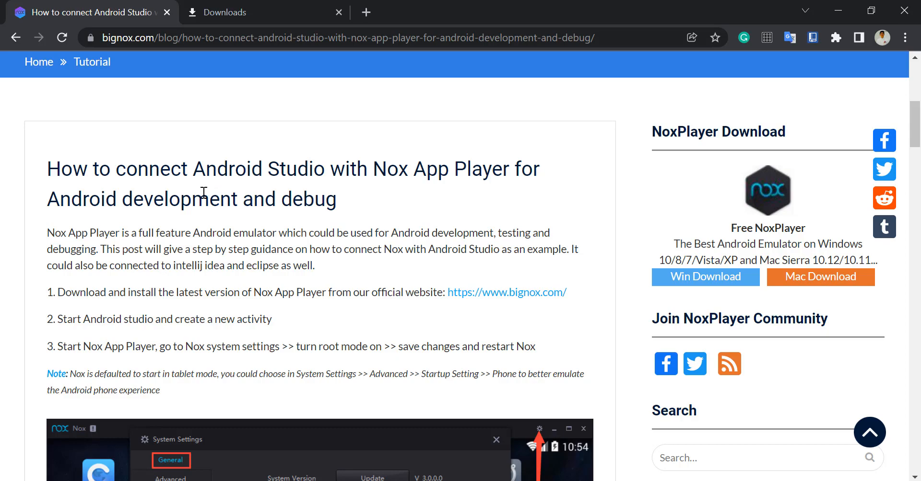
{"action": "scroll", "scroll_direction": "down", "scroll_amount": 3}
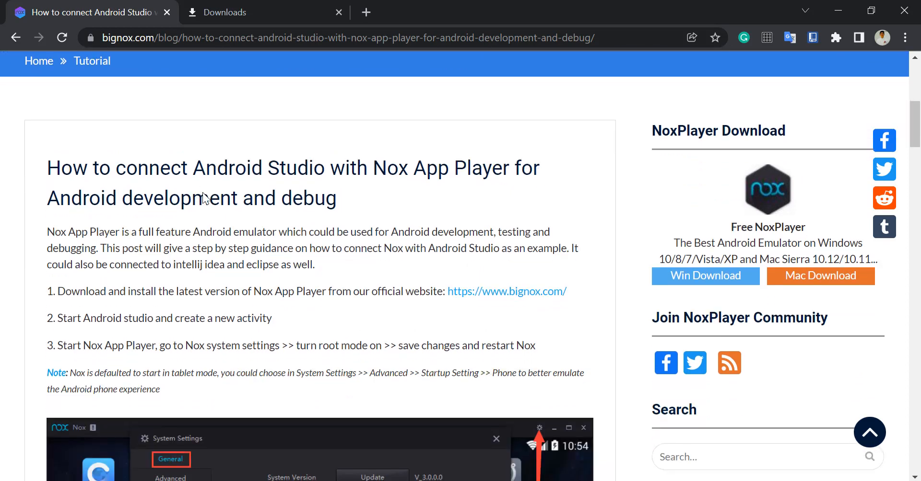
{"action": "scroll", "scroll_direction": "down", "scroll_amount": 3}
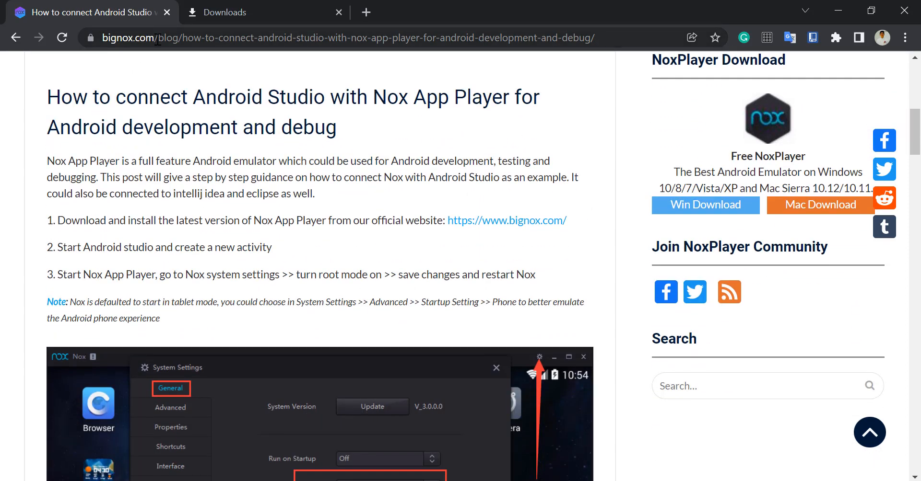
{"action": "mouse_move", "coordinate": [178, 89]}
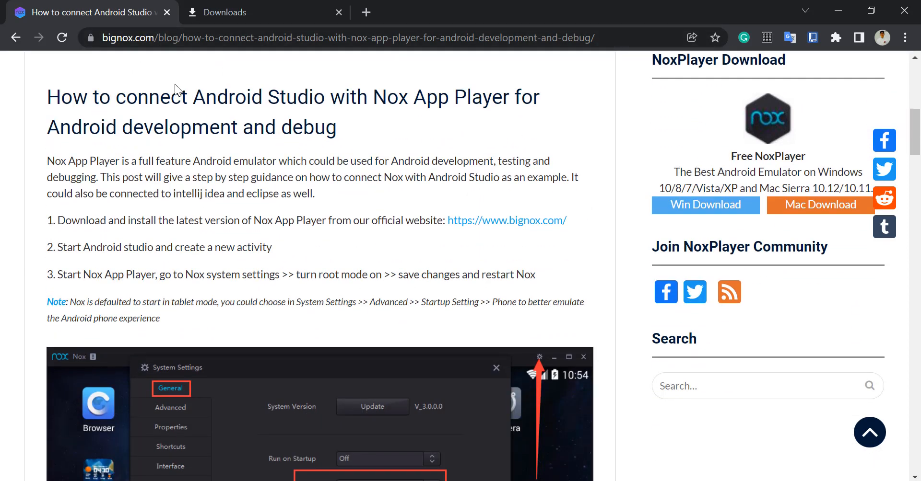
{"action": "scroll", "scroll_direction": "down", "scroll_amount": 3}
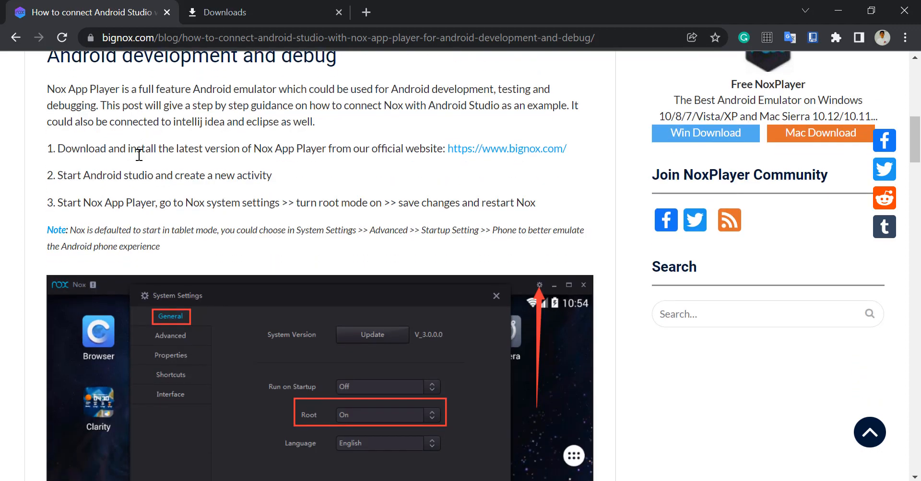
{"action": "scroll", "scroll_direction": "down", "scroll_amount": 3}
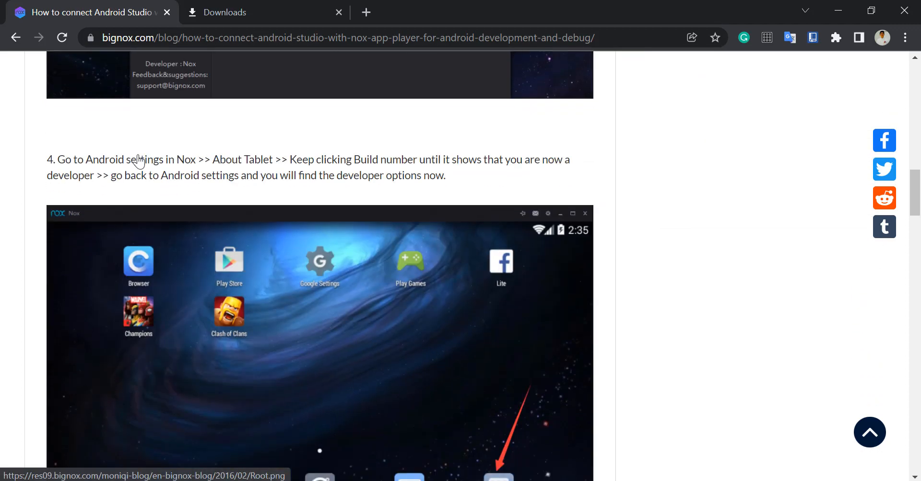
{"action": "scroll", "scroll_direction": "down", "scroll_amount": 3}
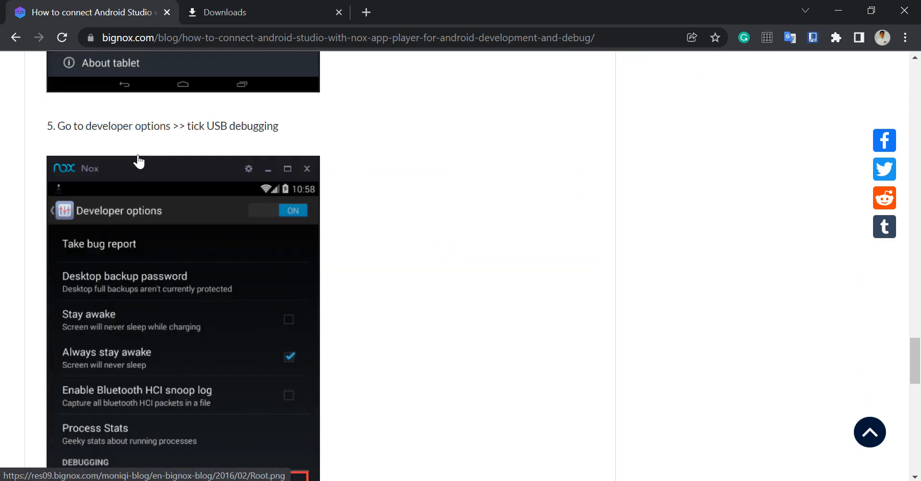
{"action": "scroll", "scroll_direction": "down", "scroll_amount": 3}
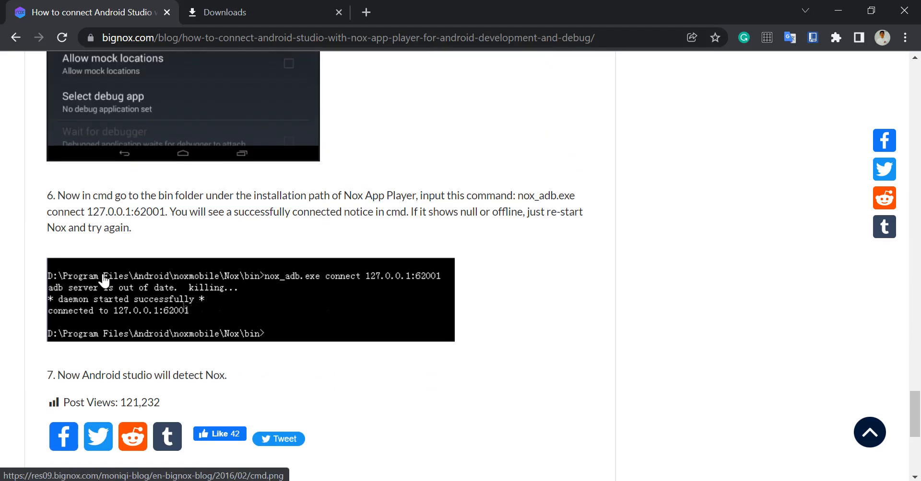
{"action": "mouse_move", "coordinate": [458, 337]}
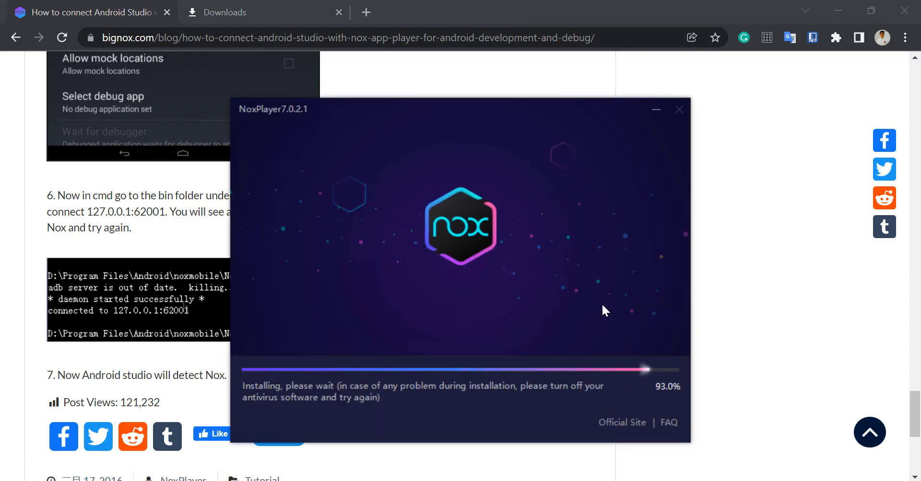
{"action": "mouse_move", "coordinate": [533, 270]}
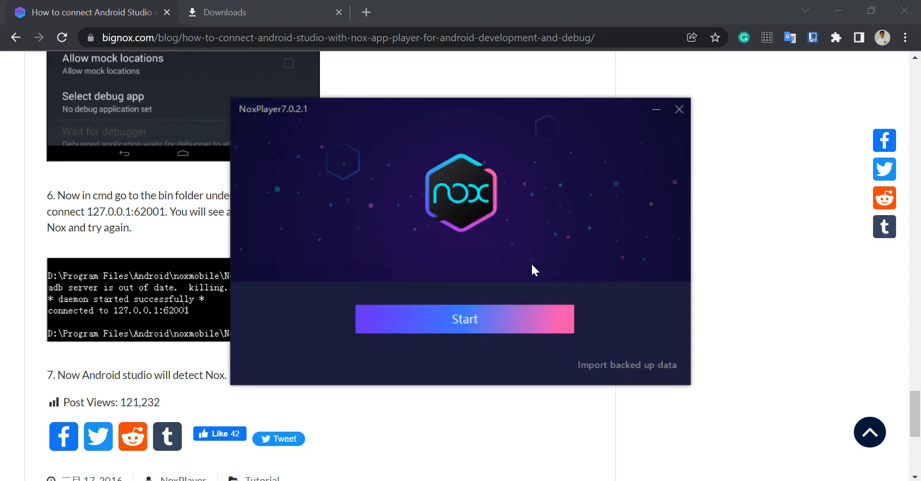
Start NoxPlayer from the finished installer, then search Windows for 'android Studio'.
{"action": "left_click", "coordinate": [680, 109]}
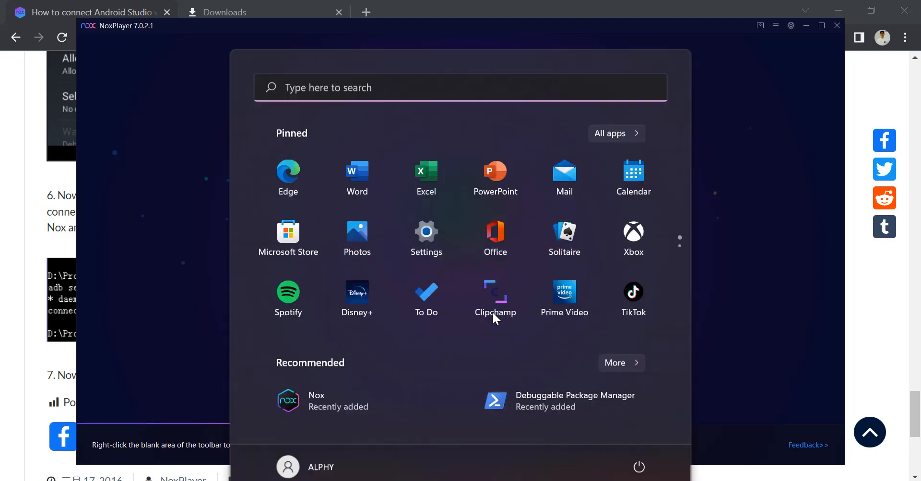
{"action": "type", "text": "android Studio"}
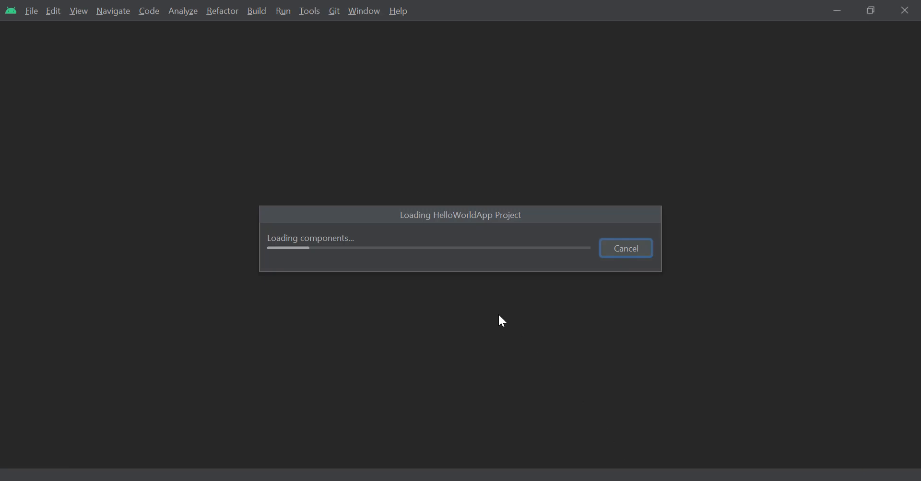
{"action": "mouse_move", "coordinate": [486, 299]}
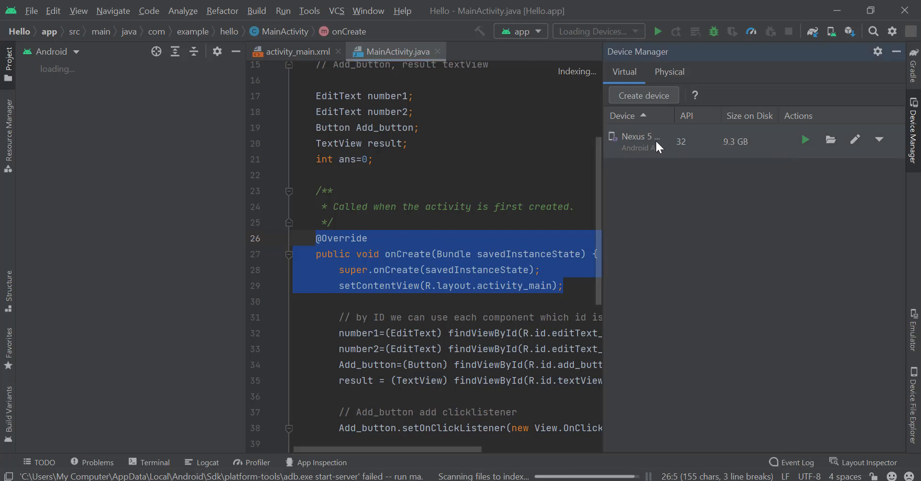
{"action": "mouse_move", "coordinate": [732, 150]}
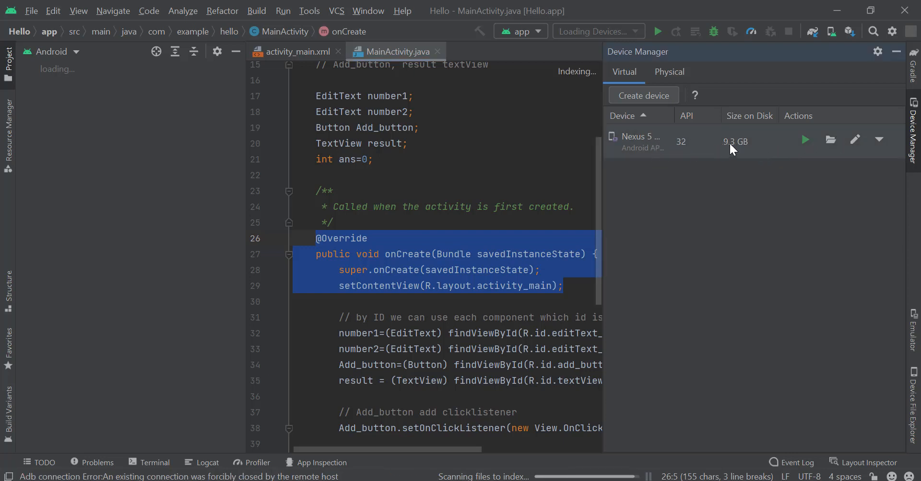
{"action": "mouse_move", "coordinate": [709, 157]}
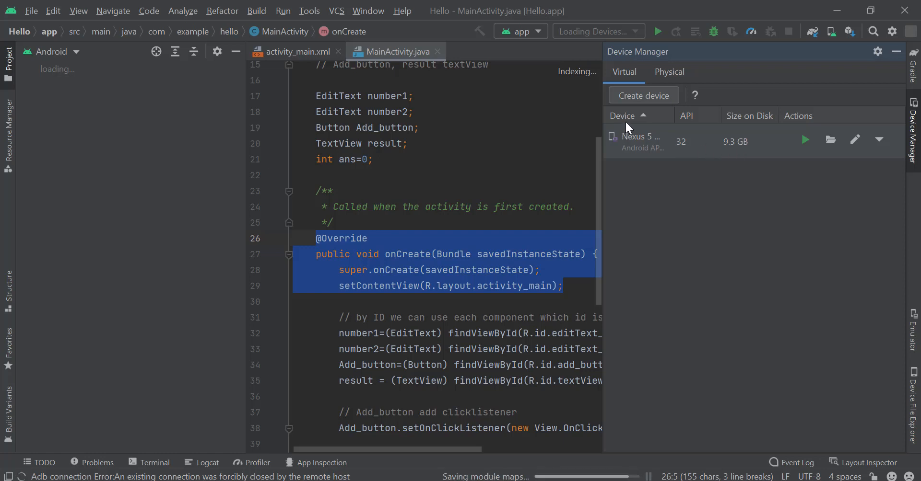
{"action": "mouse_move", "coordinate": [654, 71]}
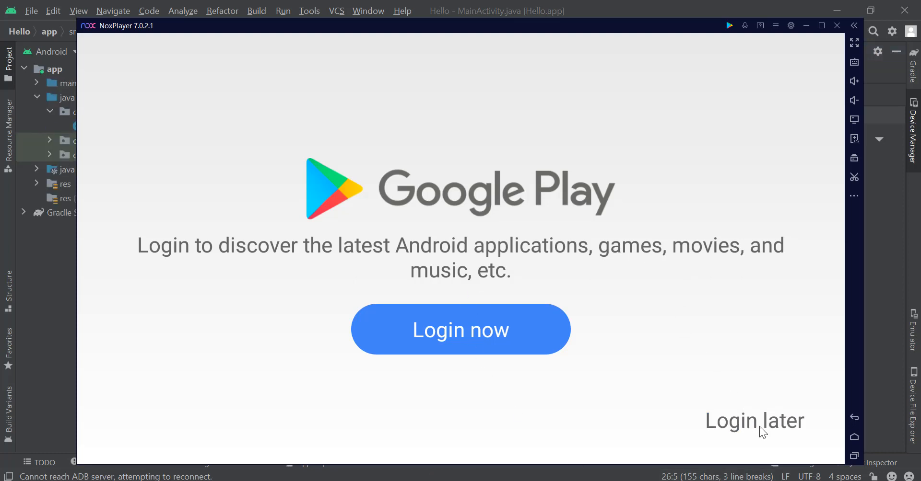
Dismiss the Google Play sign-in prompt with 'Login later'.
{"action": "left_click", "coordinate": [754, 421]}
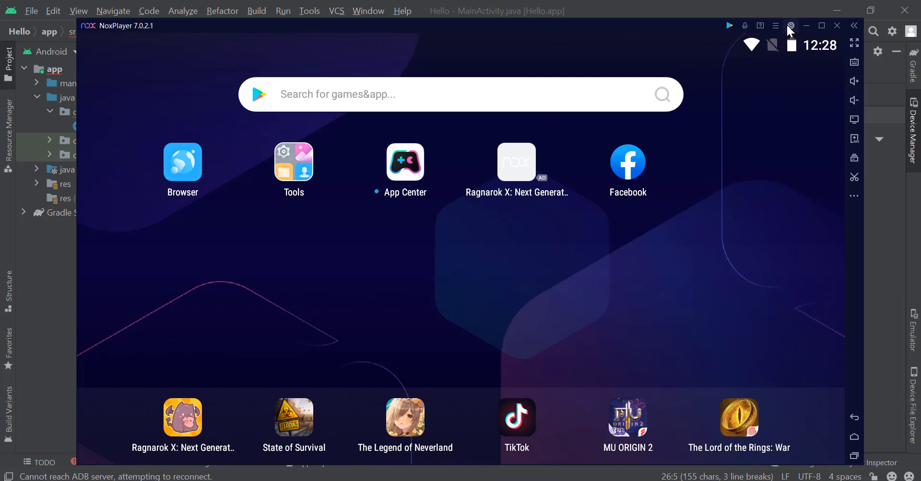
{"action": "mouse_move", "coordinate": [790, 26]}
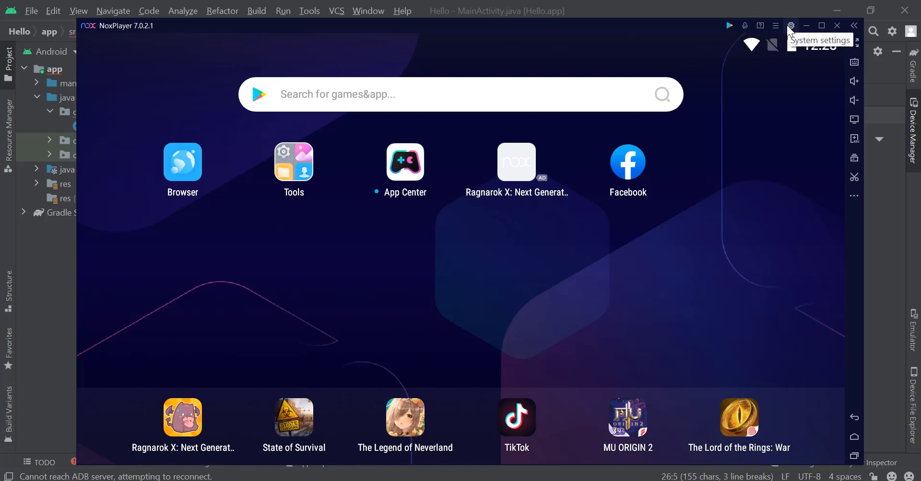
{"action": "mouse_move", "coordinate": [791, 31]}
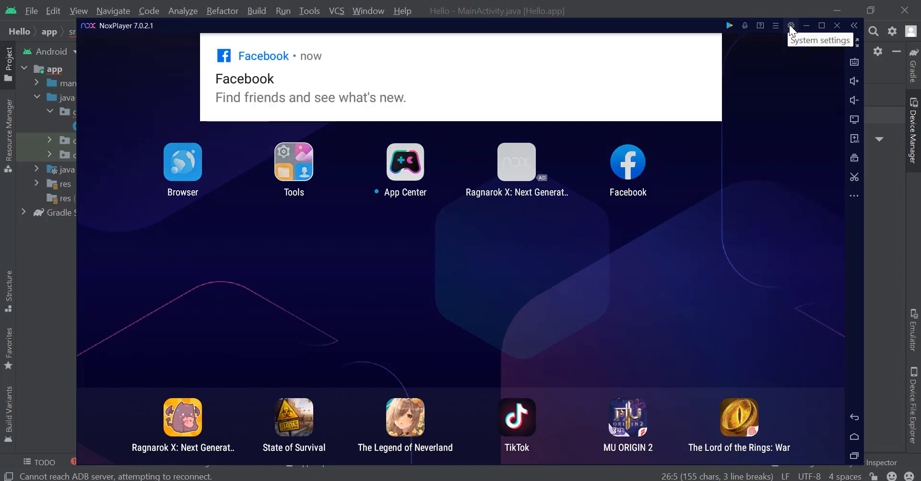
Set Nox resolution to Mobile phone, enable Root, and save the system settings.
{"action": "left_click", "coordinate": [791, 26]}
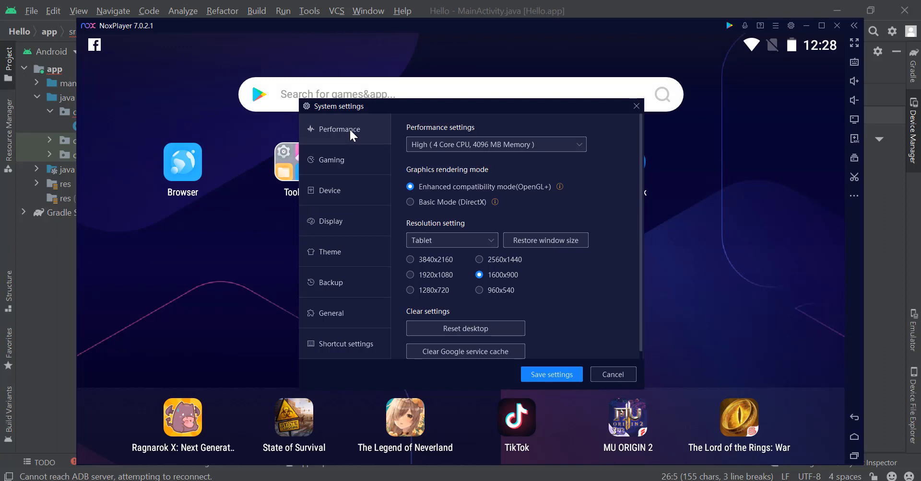
{"action": "left_click", "coordinate": [451, 241]}
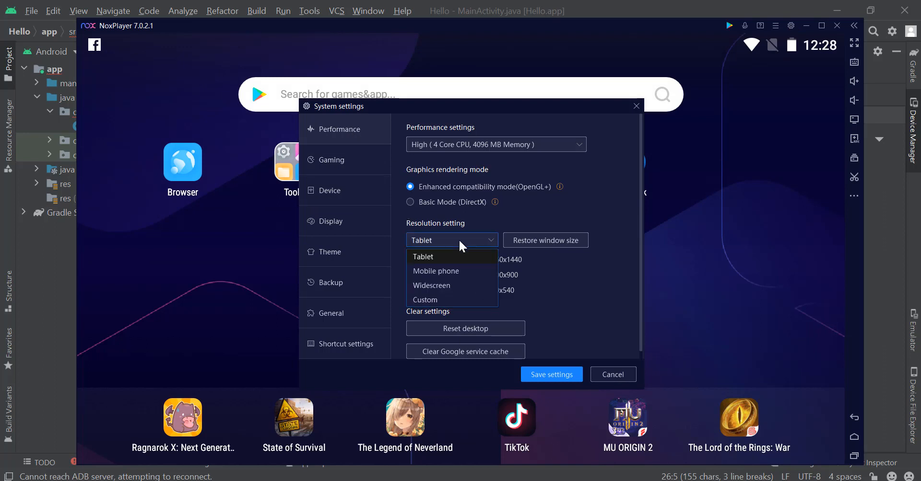
{"action": "mouse_move", "coordinate": [350, 139]}
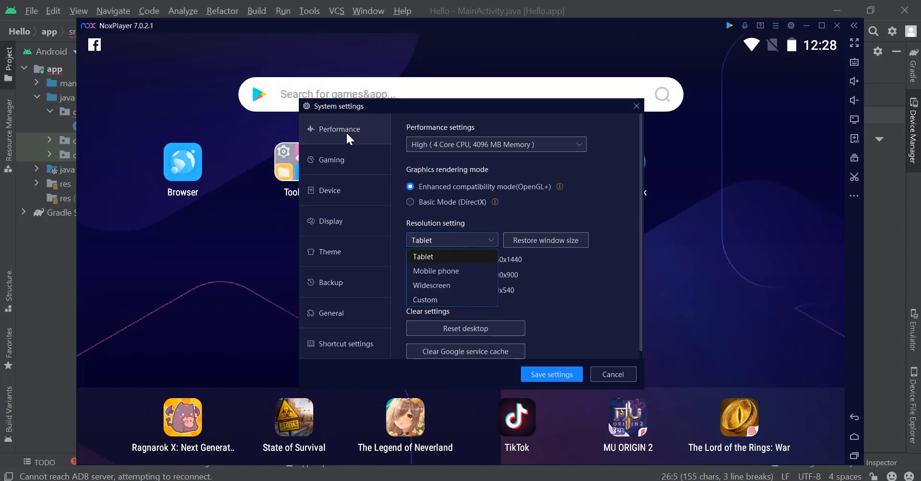
{"action": "mouse_move", "coordinate": [435, 270]}
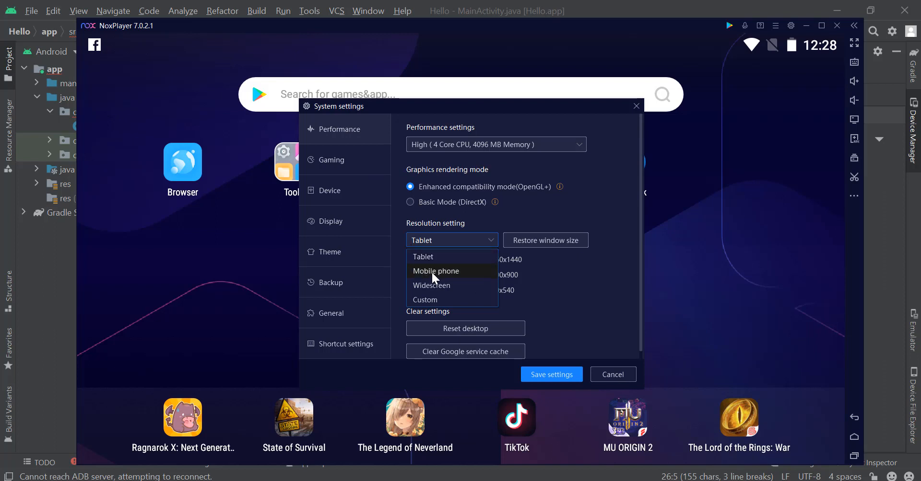
{"action": "left_click", "coordinate": [436, 270]}
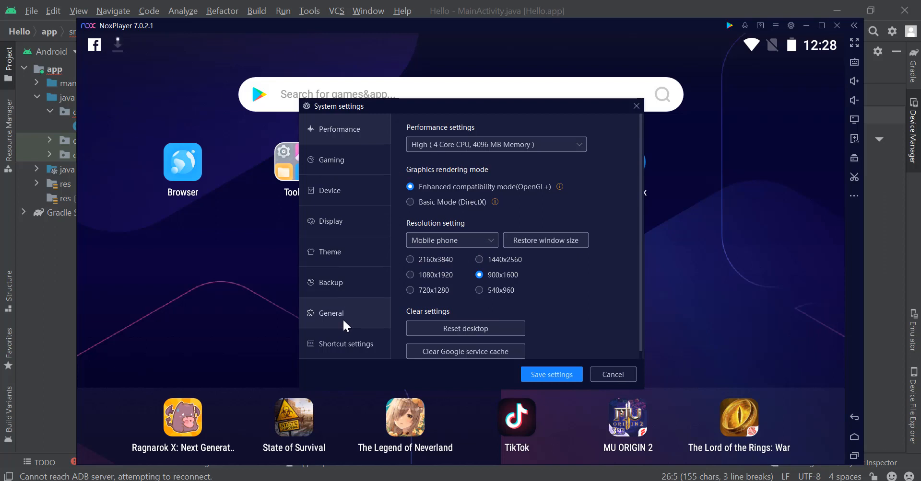
{"action": "left_click", "coordinate": [332, 313]}
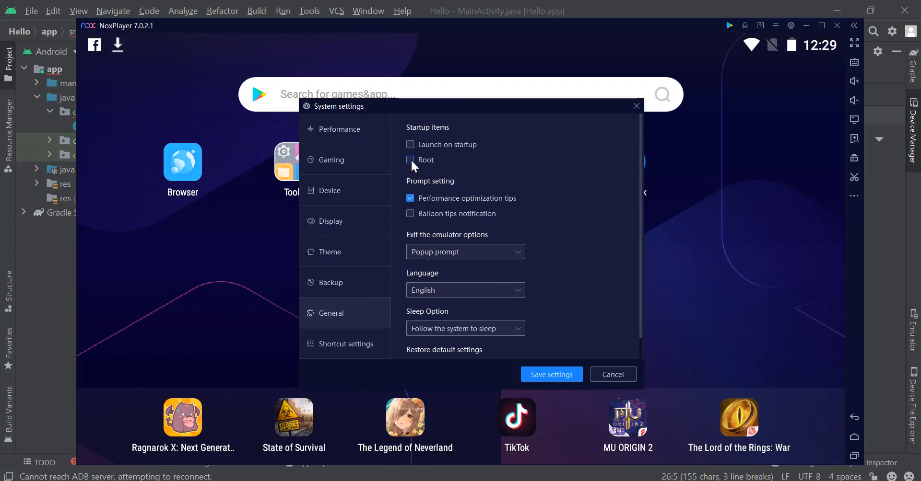
{"action": "left_click", "coordinate": [410, 160]}
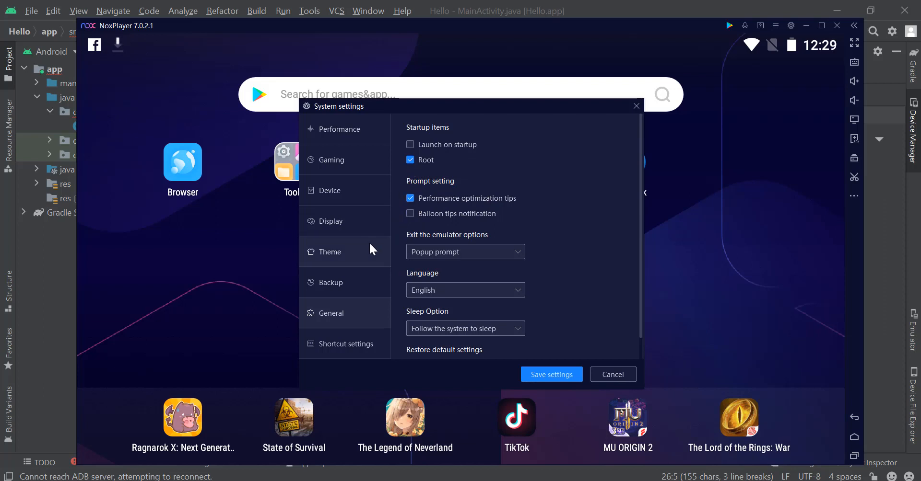
{"action": "mouse_move", "coordinate": [357, 185]}
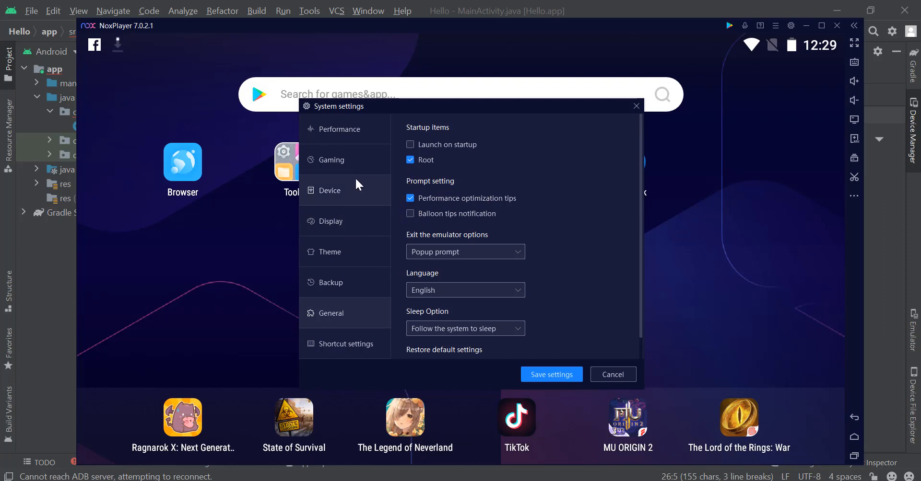
{"action": "mouse_move", "coordinate": [343, 229]}
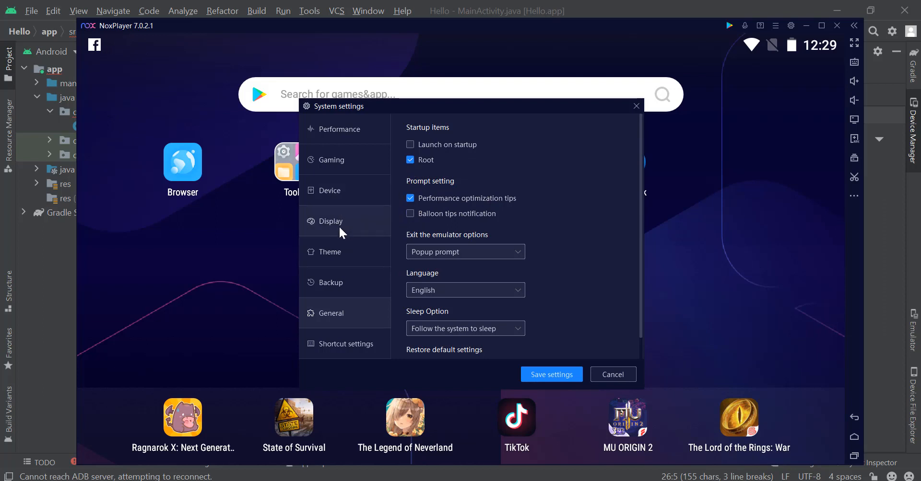
{"action": "left_click", "coordinate": [330, 221]}
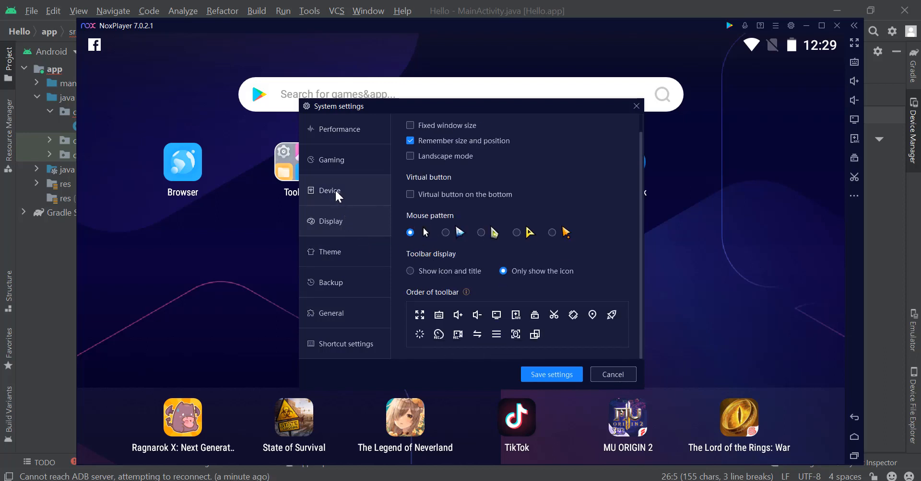
{"action": "left_click", "coordinate": [330, 190]}
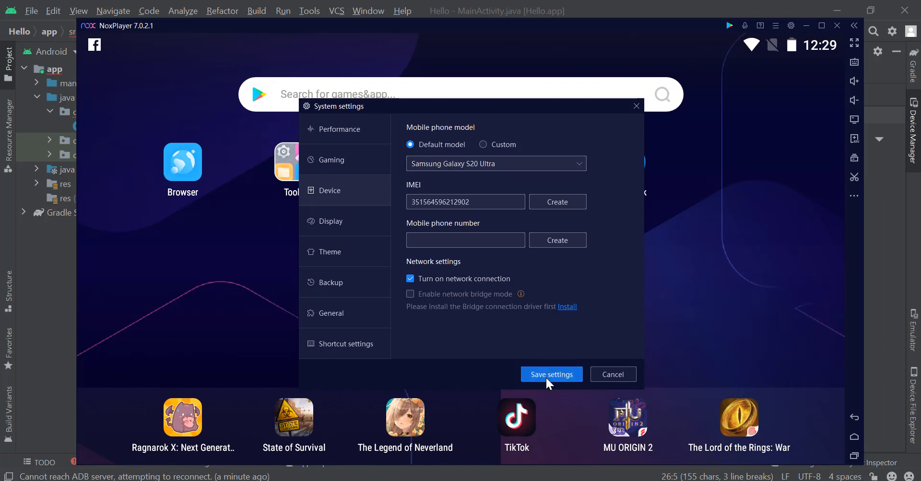
{"action": "left_click", "coordinate": [550, 375]}
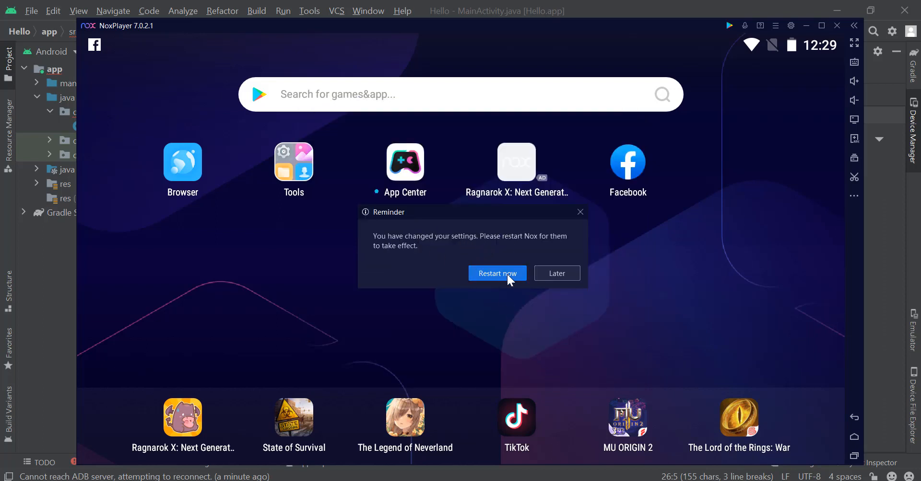
Choose 'Restart now' in the Reminder so Nox reopens in portrait phone mode.
{"action": "left_click", "coordinate": [497, 274]}
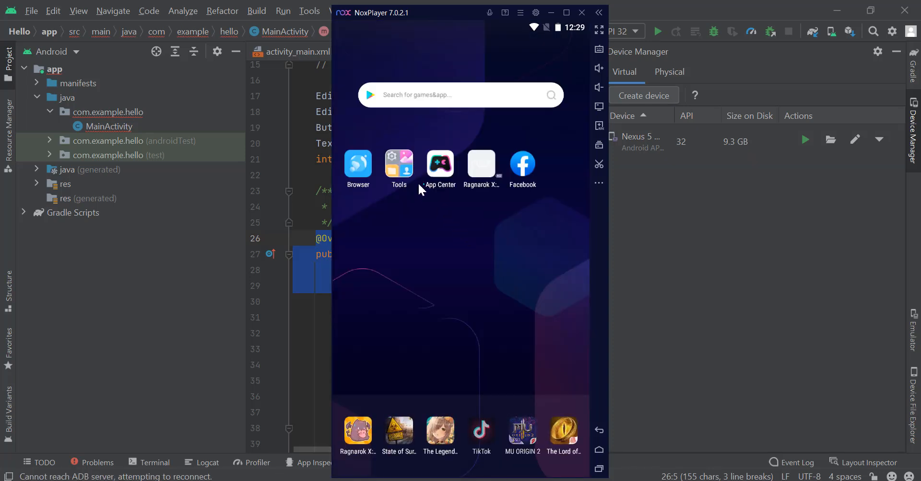
Open Android Settings from the Tools folder, go to About tablet, and tap the build number.
{"action": "left_click", "coordinate": [398, 163]}
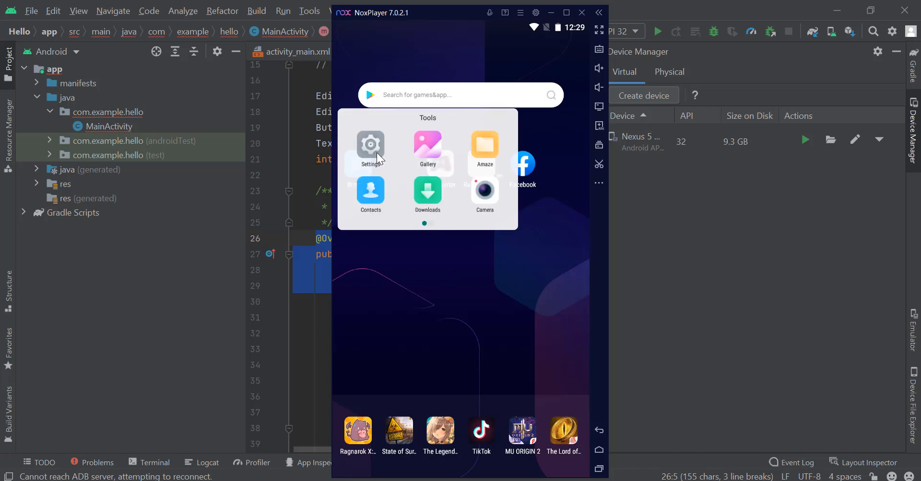
{"action": "left_click", "coordinate": [371, 147]}
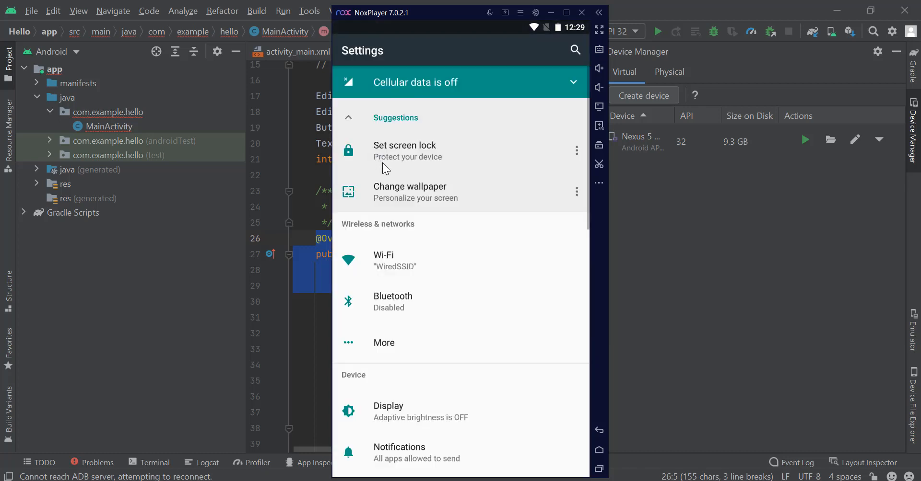
{"action": "scroll", "scroll_direction": "down", "scroll_amount": 3}
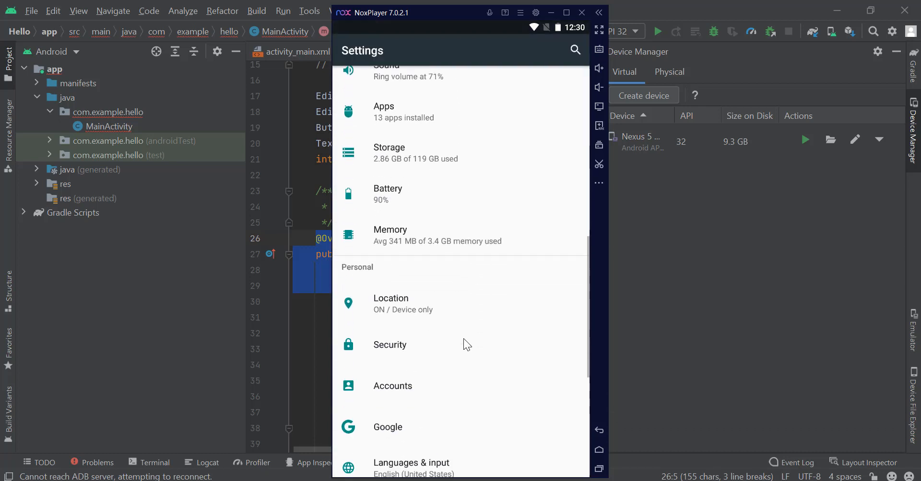
{"action": "scroll", "scroll_direction": "down", "scroll_amount": 3}
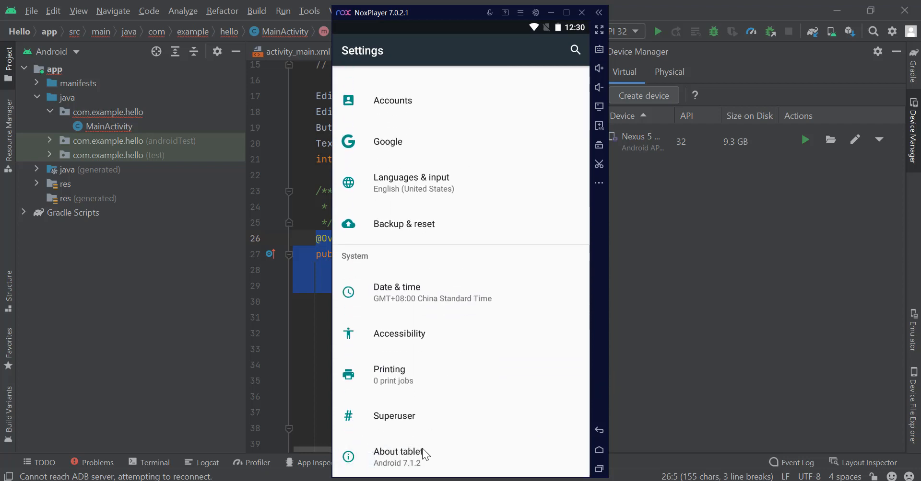
{"action": "left_click", "coordinate": [398, 452]}
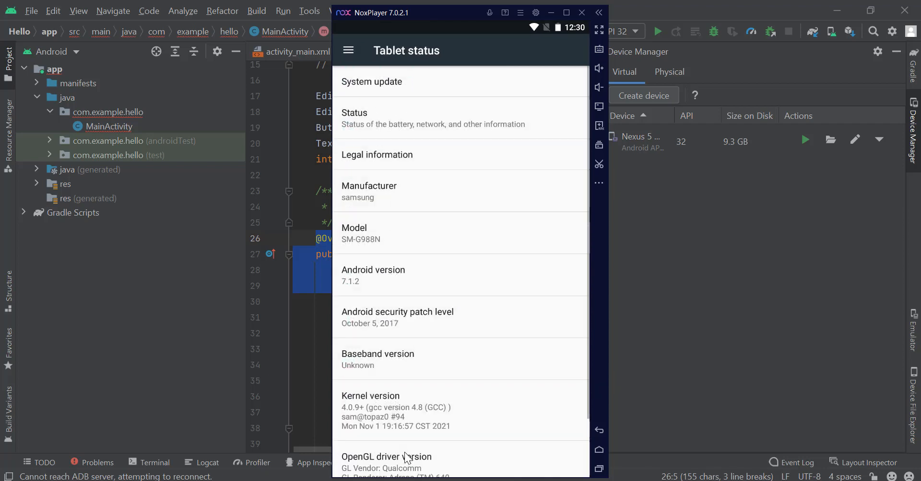
{"action": "scroll", "scroll_direction": "down", "scroll_amount": 3}
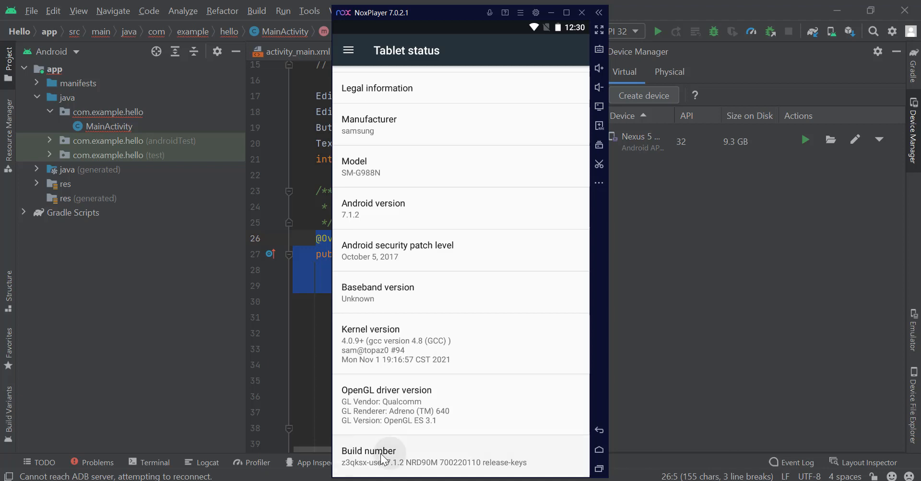
{"action": "left_click", "coordinate": [369, 457]}
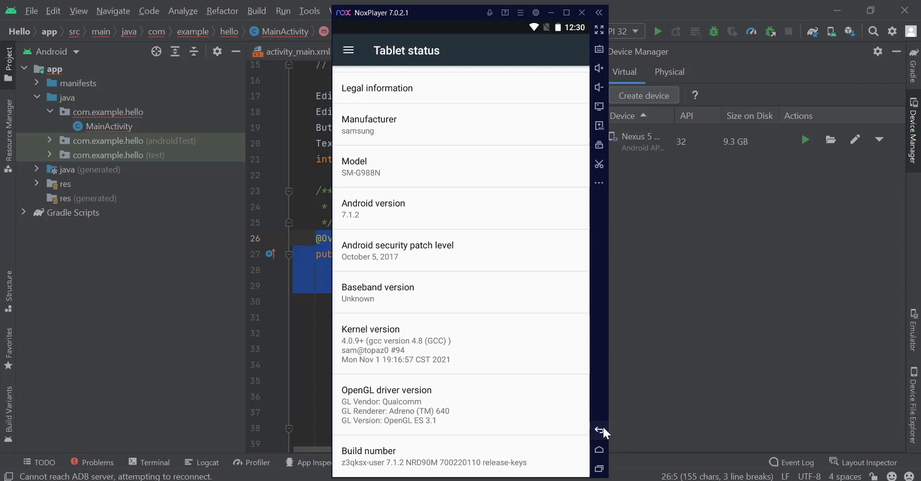
Open Developer options from Settings and enable USB debugging, confirming the allow prompt.
{"action": "left_click", "coordinate": [598, 430]}
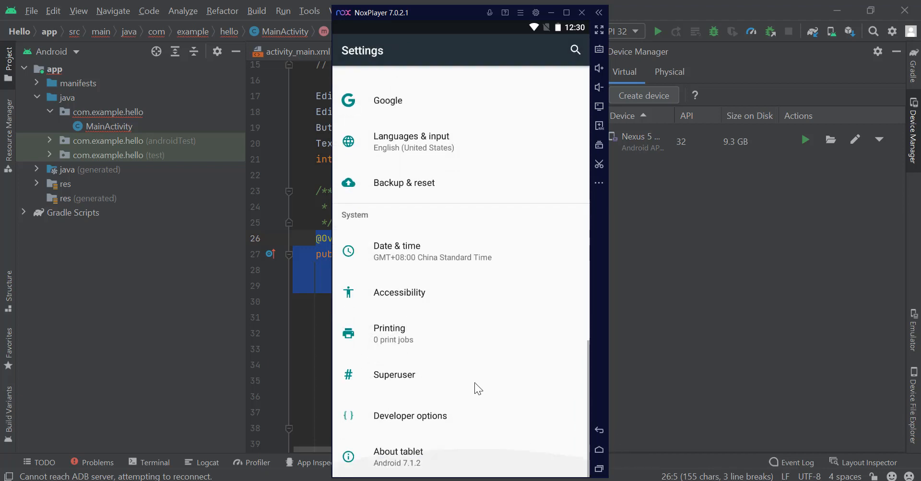
{"action": "mouse_move", "coordinate": [399, 419]}
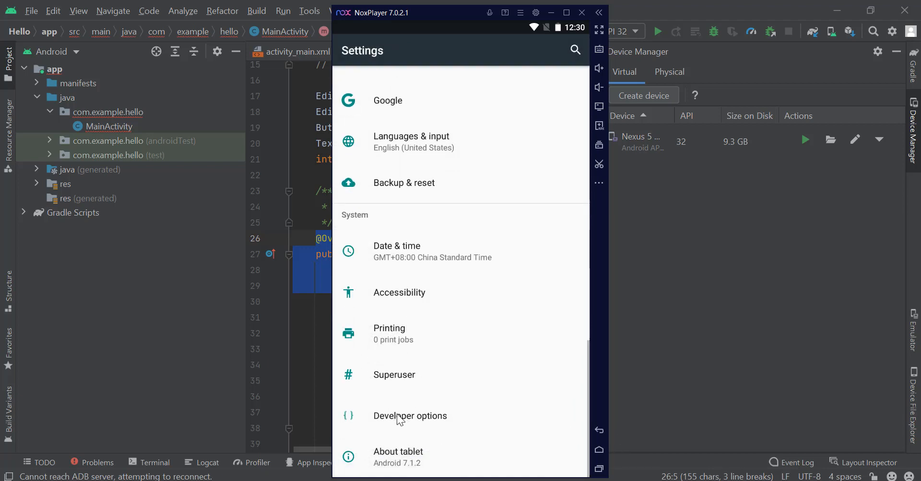
{"action": "left_click", "coordinate": [410, 415]}
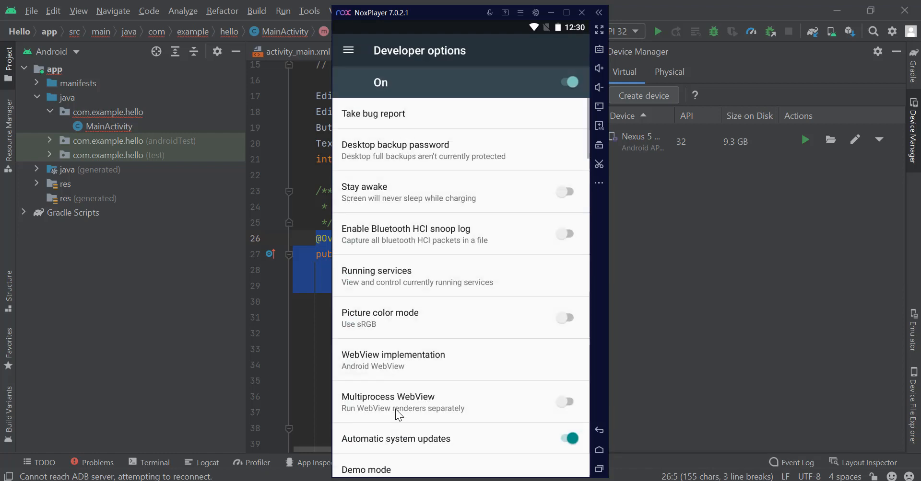
{"action": "scroll", "scroll_direction": "down", "scroll_amount": 3}
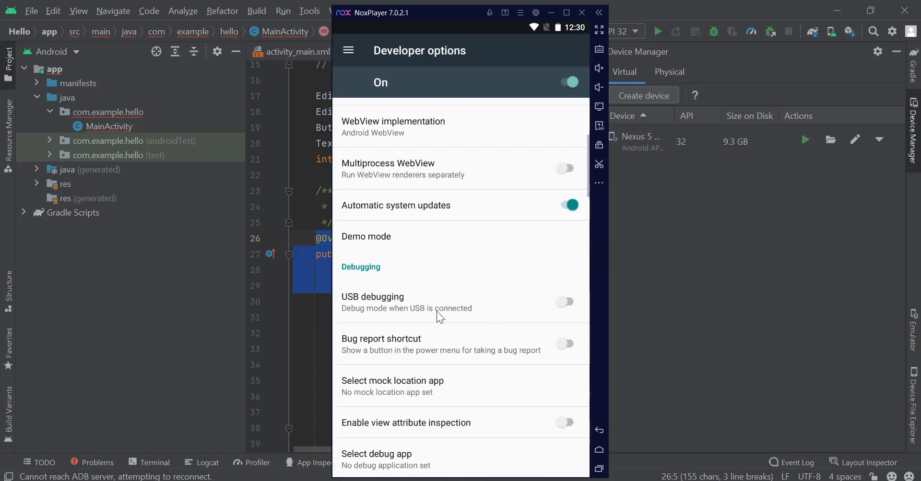
{"action": "mouse_move", "coordinate": [565, 309]}
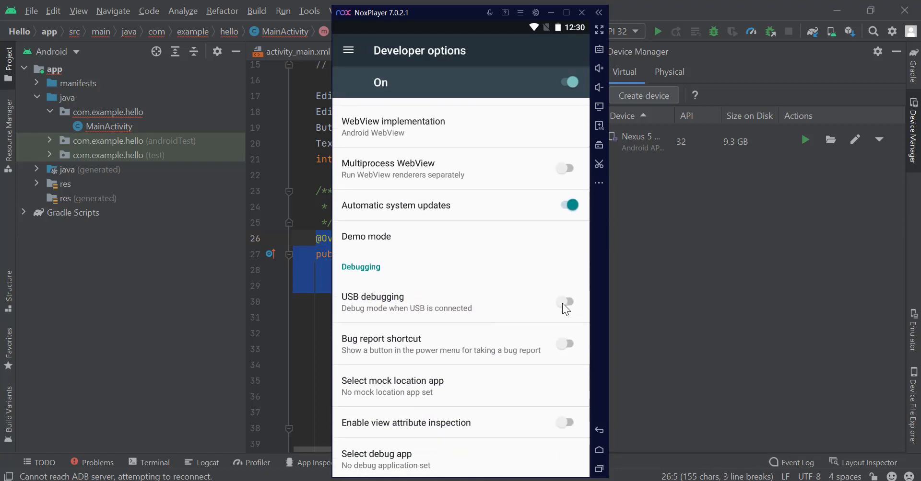
{"action": "left_click", "coordinate": [564, 302]}
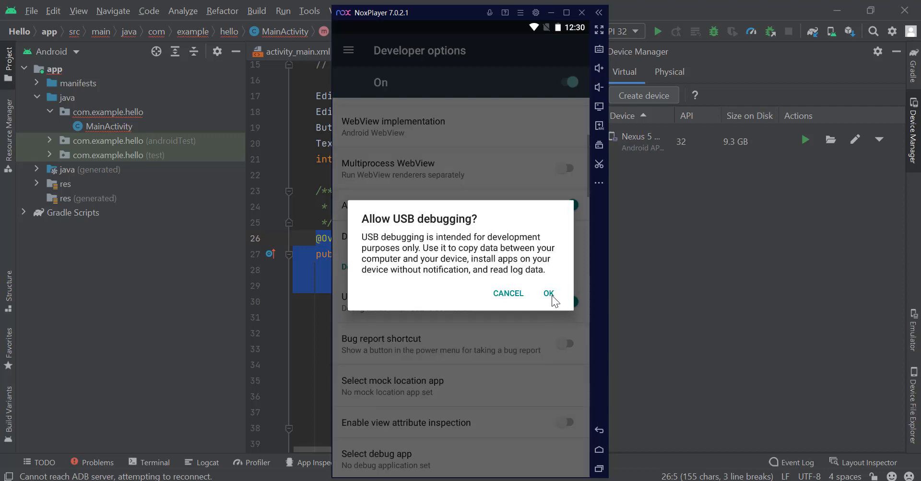
{"action": "left_click", "coordinate": [548, 294]}
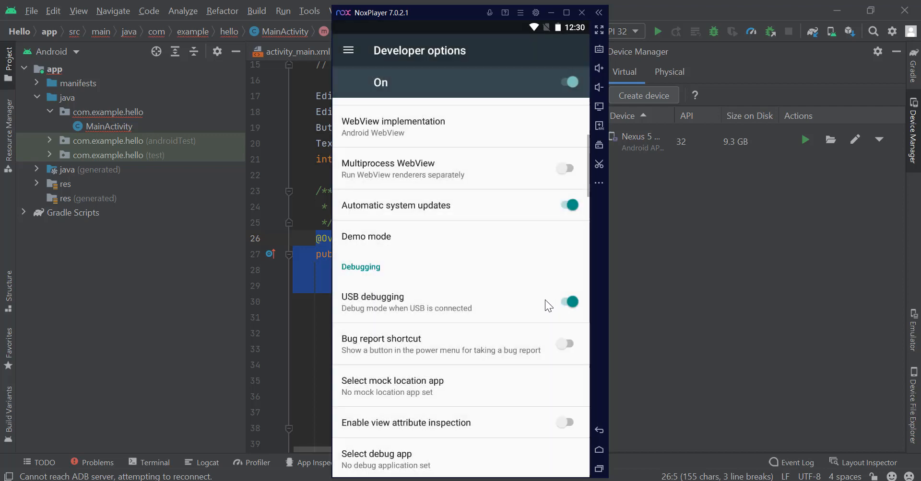
{"action": "mouse_move", "coordinate": [480, 267]}
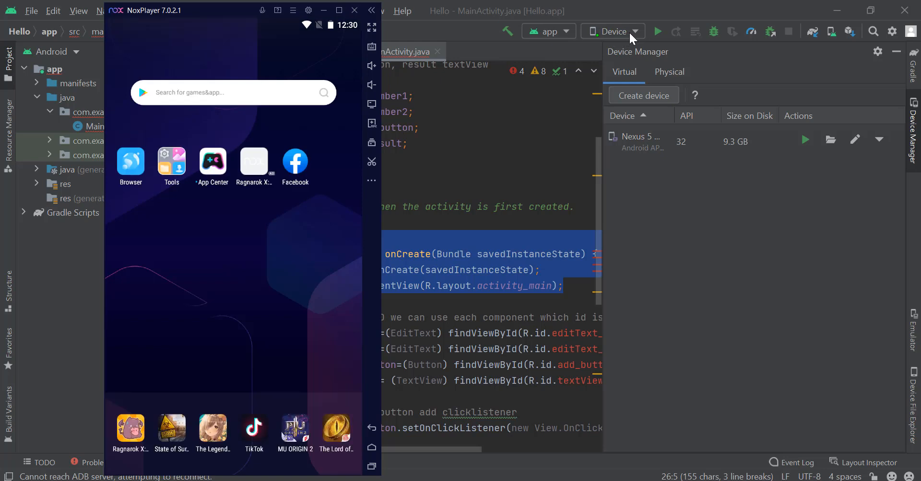
Pick samsung SM-G9550 under Running devices in the toolbar device dropdown.
{"action": "left_click", "coordinate": [612, 32]}
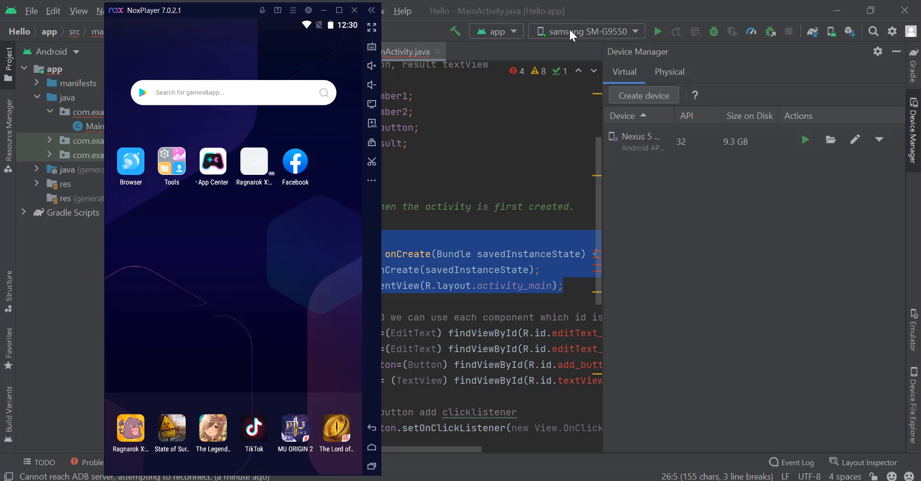
{"action": "mouse_move", "coordinate": [594, 36]}
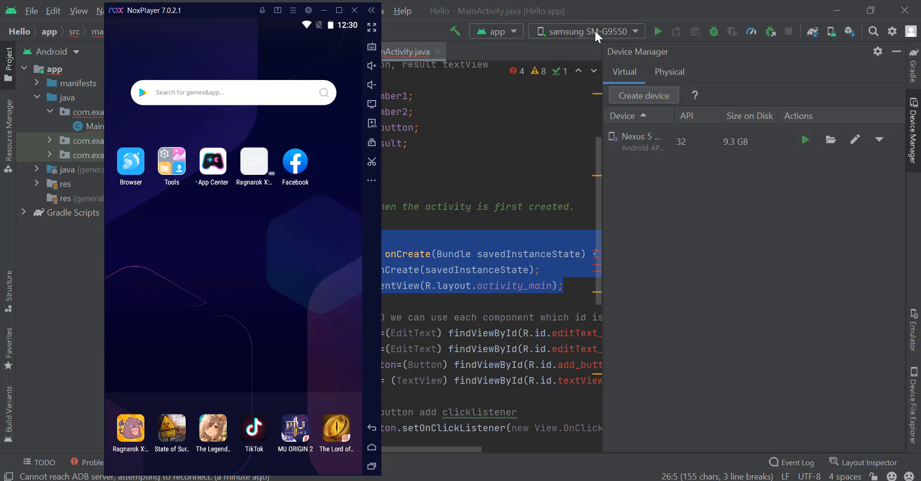
{"action": "mouse_move", "coordinate": [611, 39]}
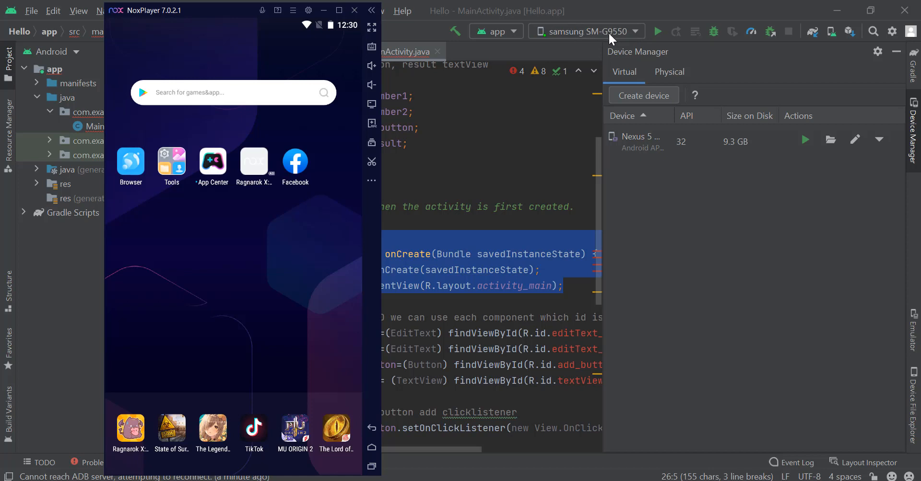
{"action": "left_click", "coordinate": [584, 31]}
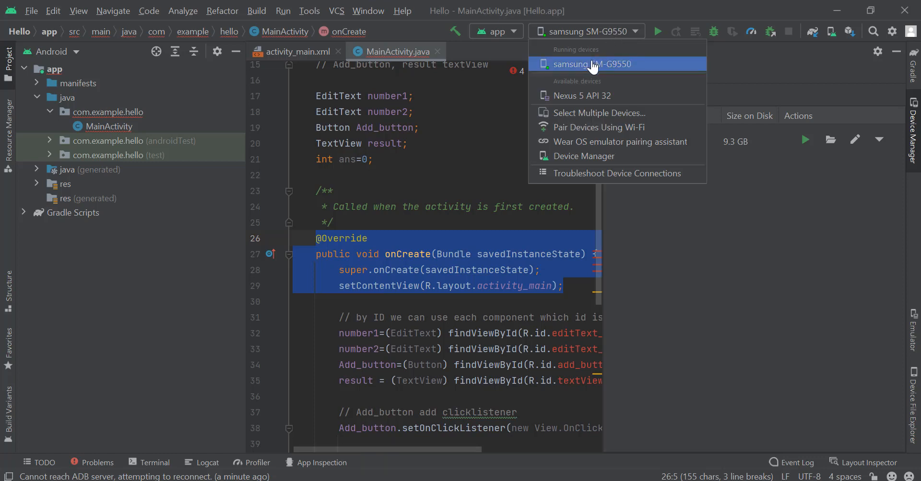
{"action": "left_click", "coordinate": [583, 157]}
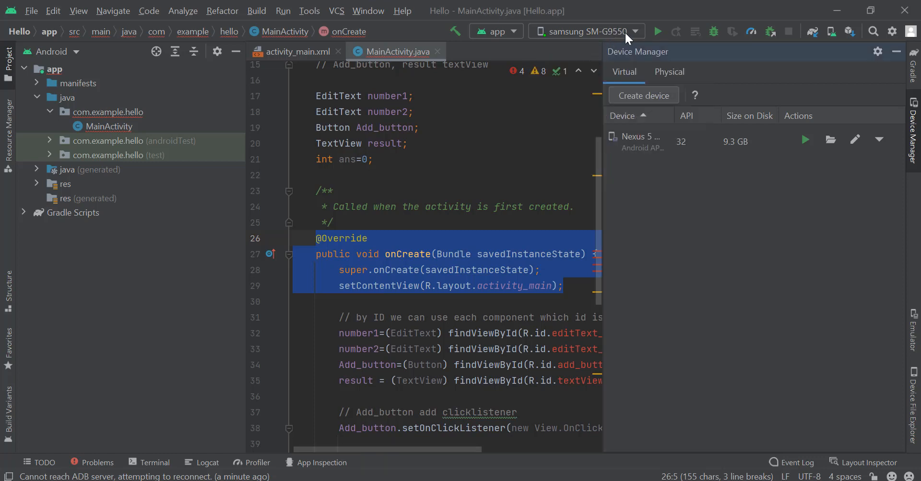
{"action": "mouse_move", "coordinate": [622, 40]}
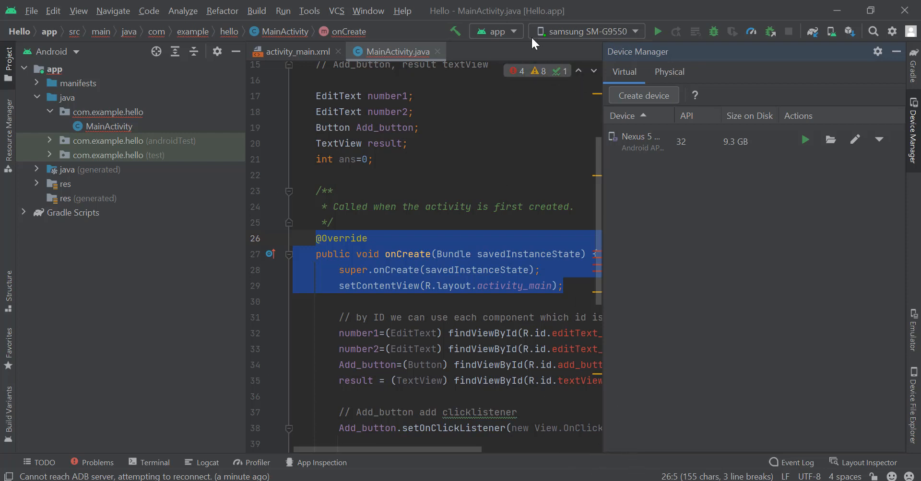
{"action": "mouse_move", "coordinate": [615, 42]}
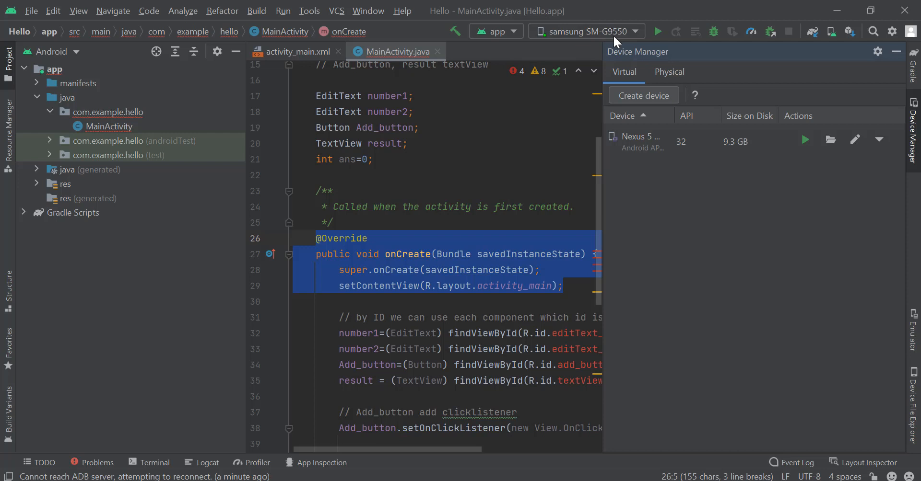
{"action": "mouse_move", "coordinate": [584, 40]}
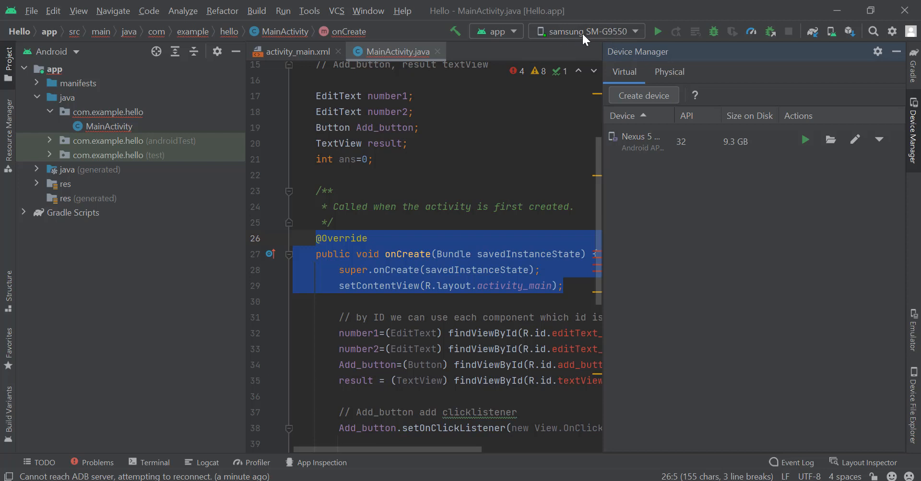
{"action": "mouse_move", "coordinate": [605, 39]}
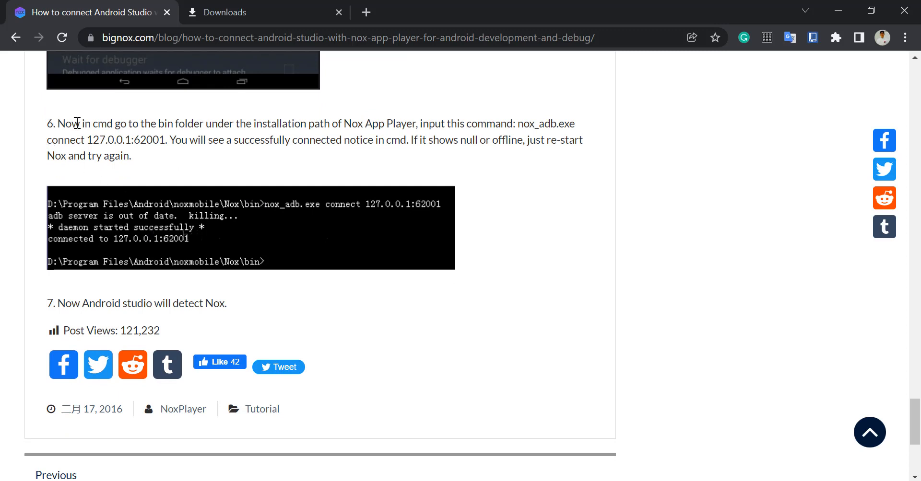
{"action": "mouse_move", "coordinate": [94, 150]}
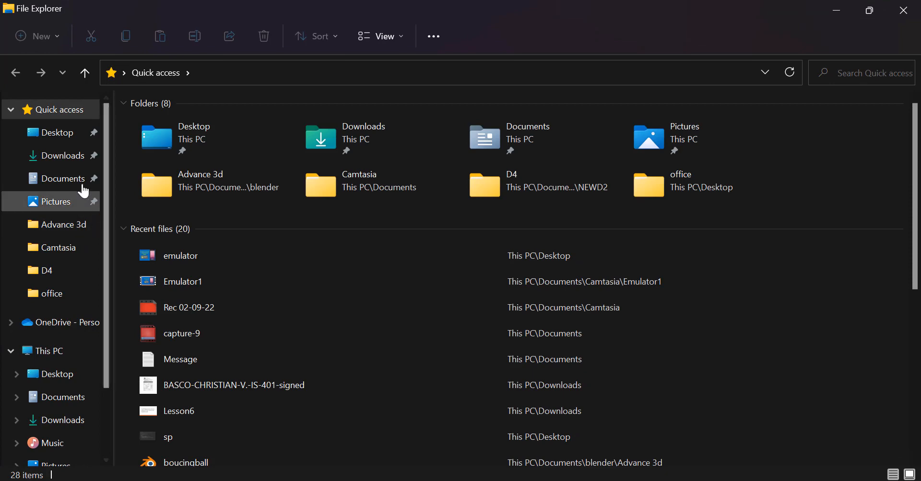
{"action": "mouse_move", "coordinate": [57, 132]}
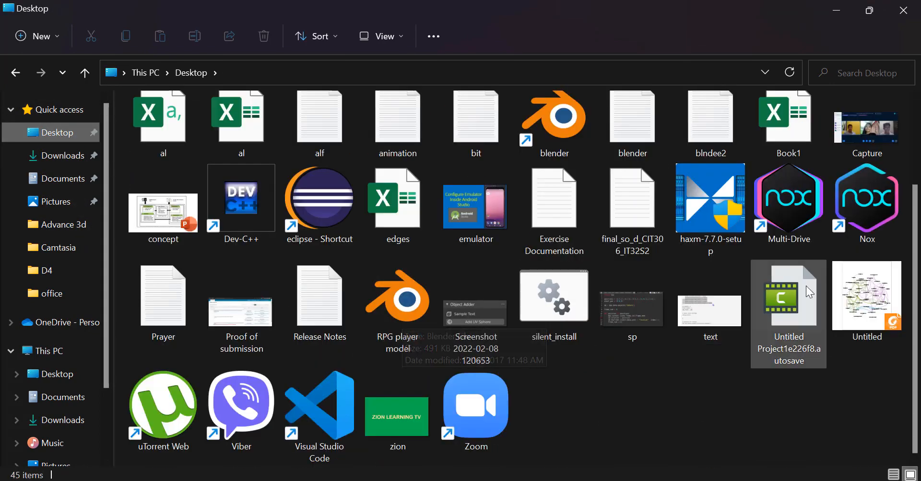
Open the Nox desktop shortcut's extra options to reach its Properties.
{"action": "left_click", "coordinate": [866, 199]}
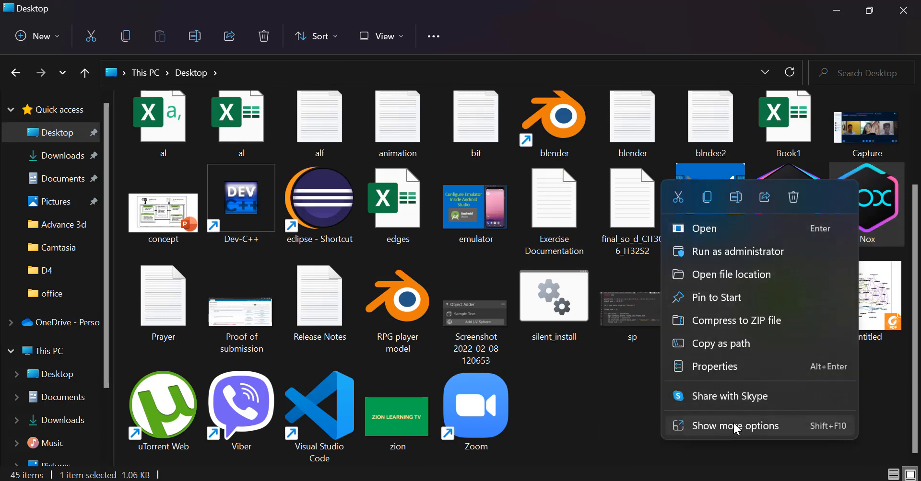
{"action": "left_click", "coordinate": [713, 366]}
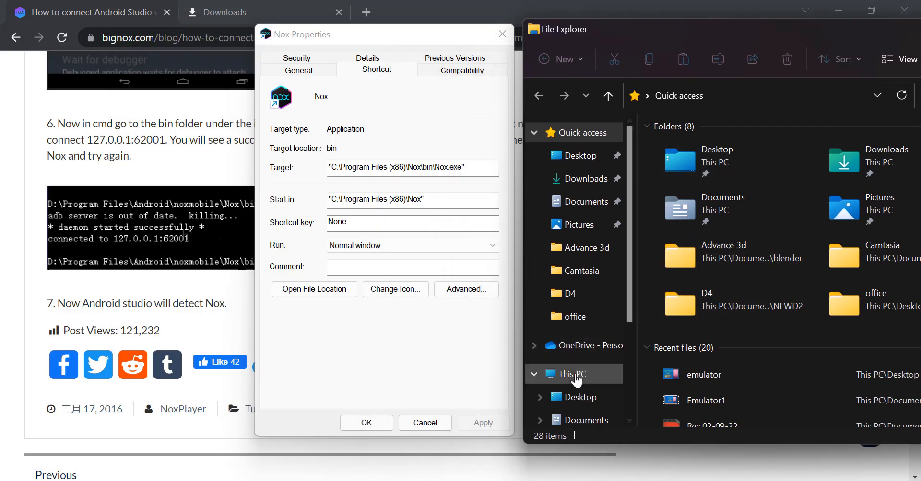
Browse This PC > C: > Program Files (x86) > Nox and select the shortcut's target path.
{"action": "left_click", "coordinate": [573, 374]}
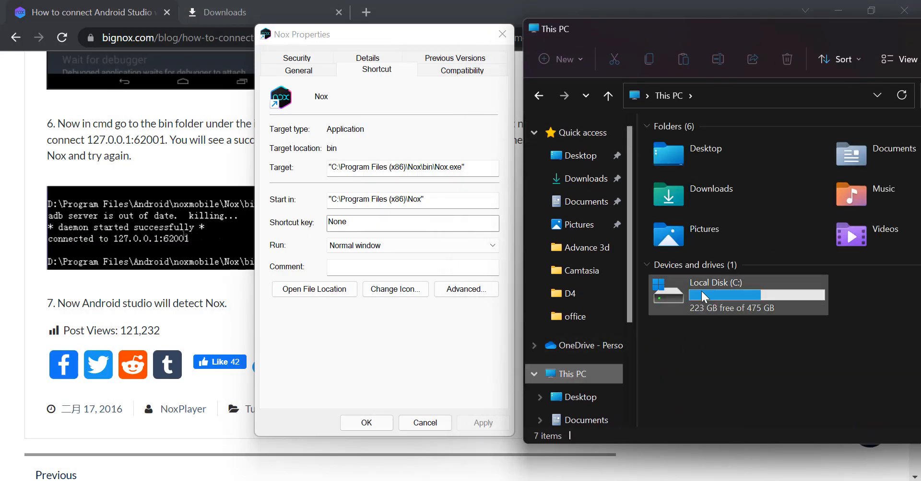
{"action": "mouse_move", "coordinate": [705, 299]}
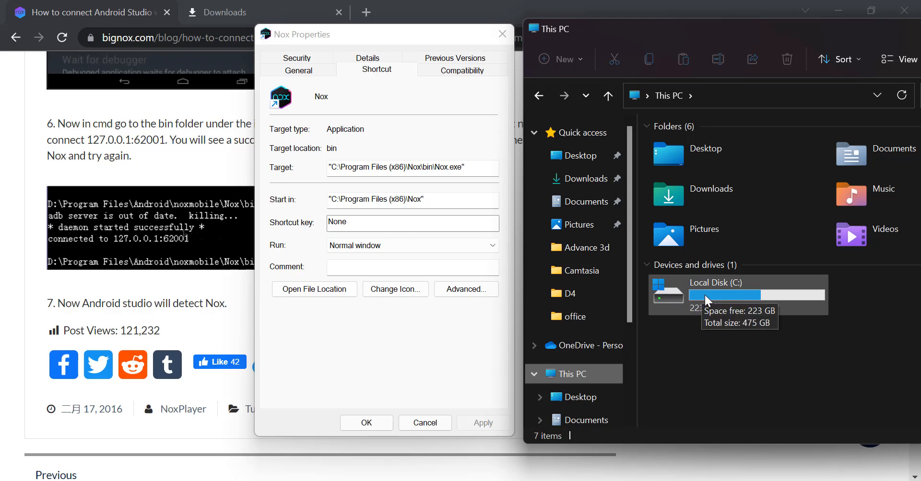
{"action": "double_click", "coordinate": [737, 295]}
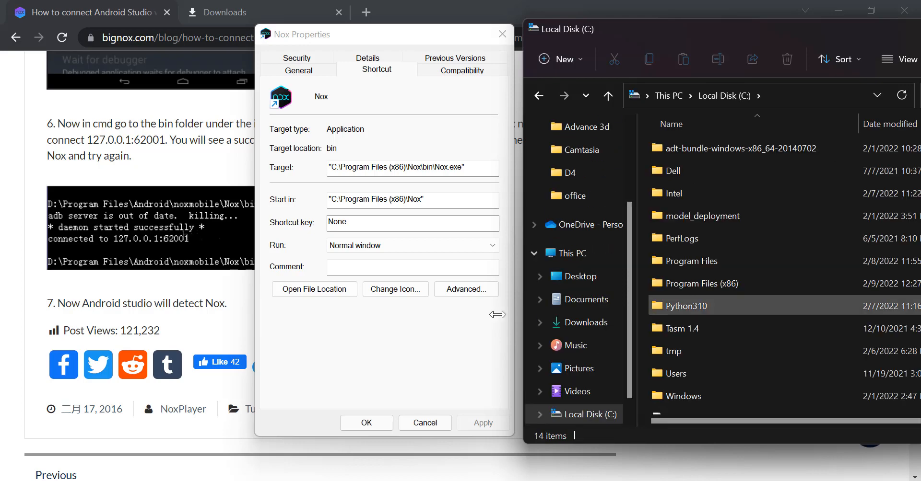
{"action": "left_click", "coordinate": [699, 283]}
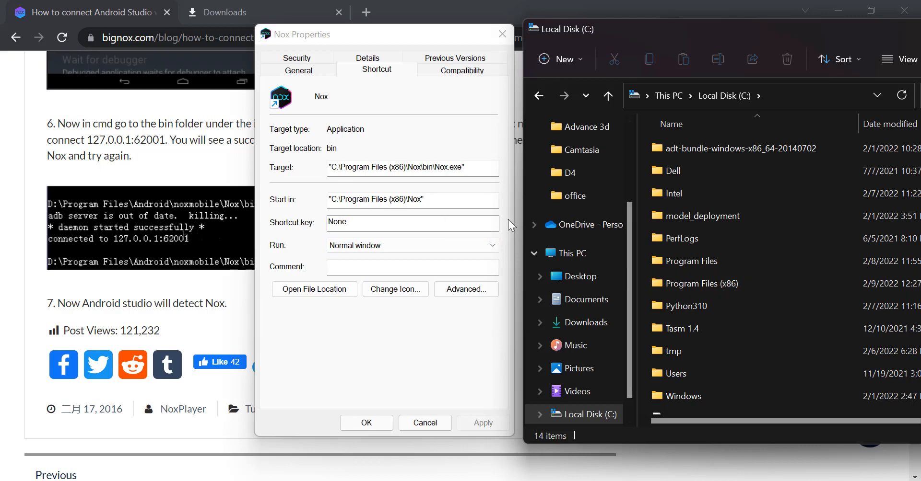
{"action": "double_click", "coordinate": [702, 284]}
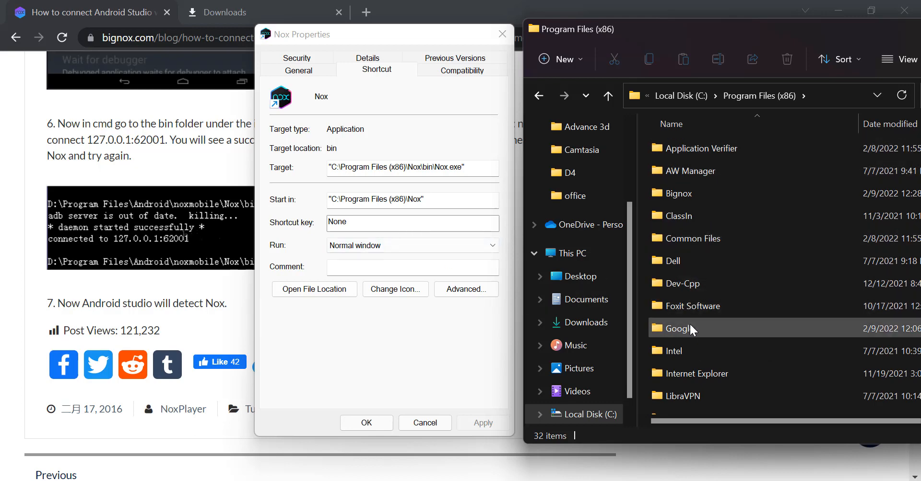
{"action": "double_click", "coordinate": [675, 328]}
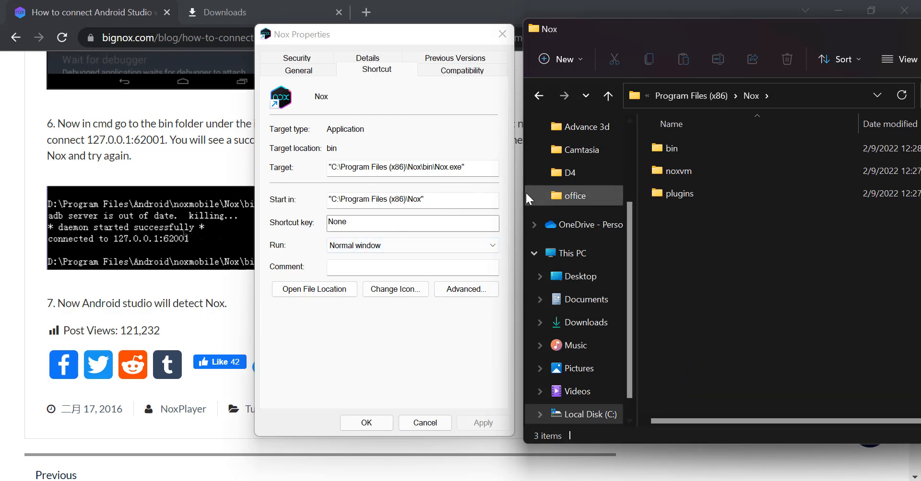
{"action": "triple_click", "coordinate": [397, 168]}
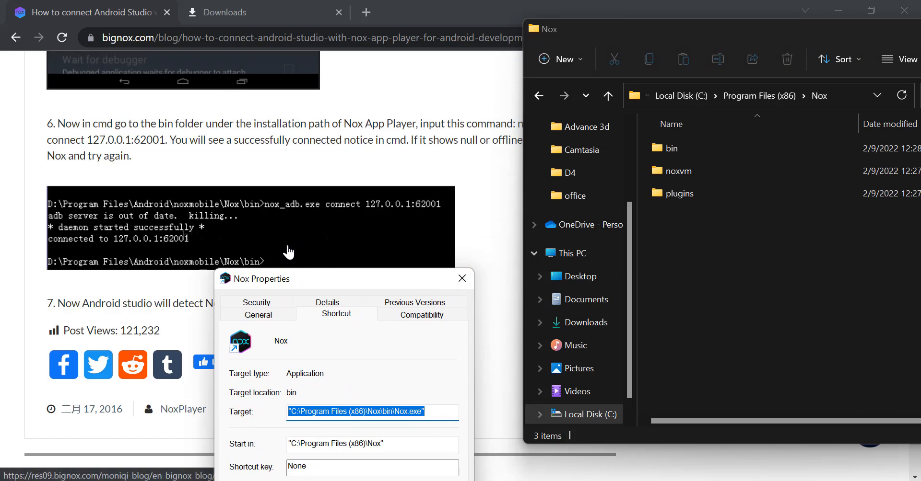
{"action": "mouse_move", "coordinate": [278, 242]}
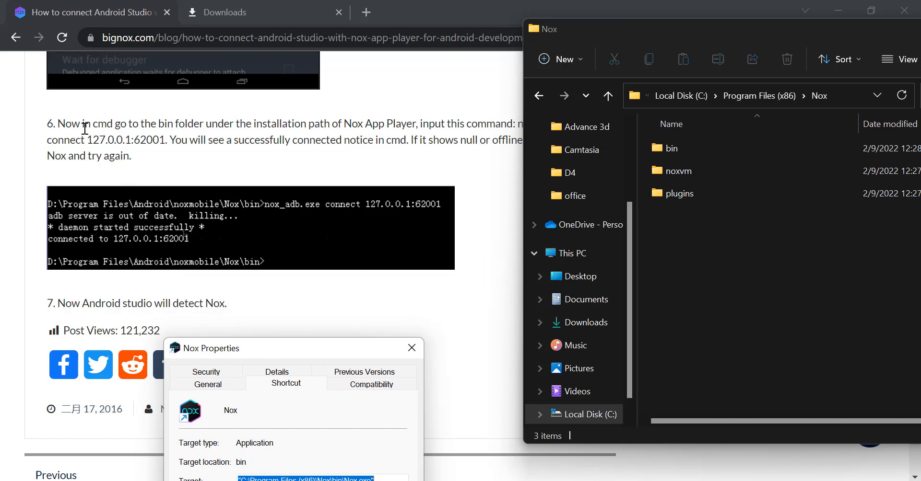
{"action": "mouse_move", "coordinate": [235, 129]}
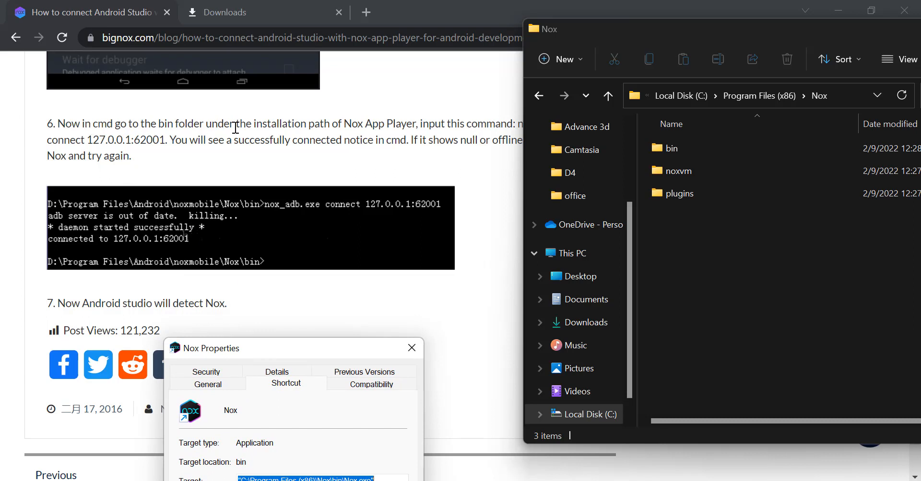
{"action": "mouse_move", "coordinate": [351, 123]}
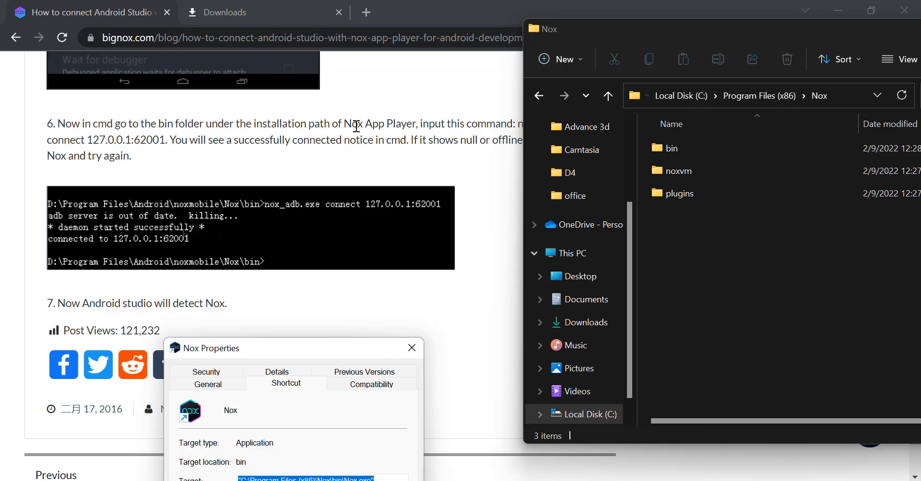
{"action": "mouse_move", "coordinate": [337, 139]}
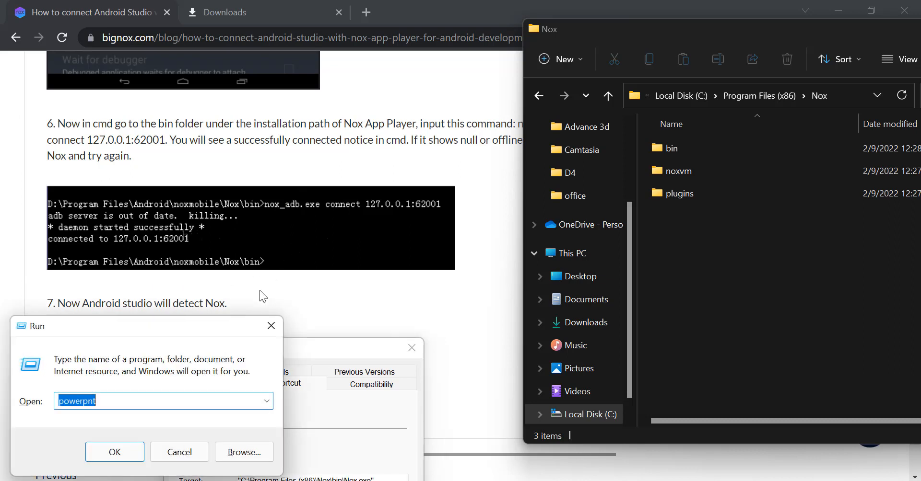
Launch Command Prompt and change to the C:\ root with cd /.
{"action": "type", "text": "c"}
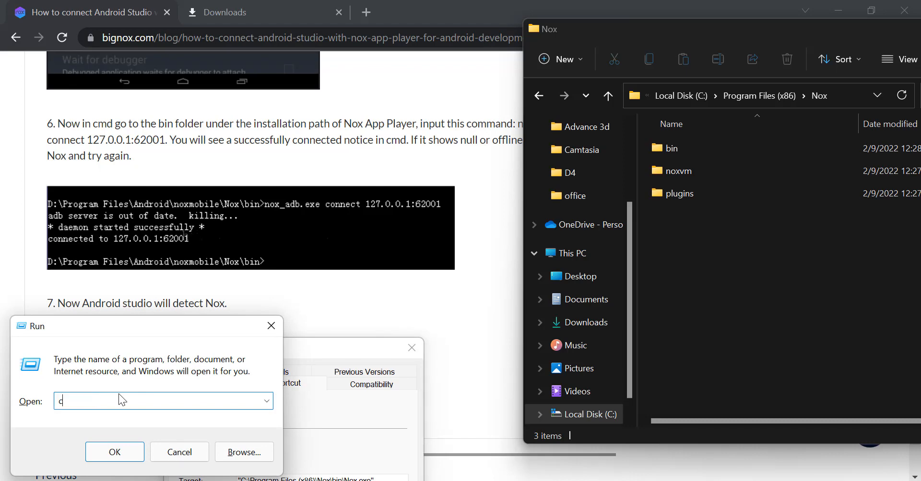
{"action": "left_click", "coordinate": [115, 452]}
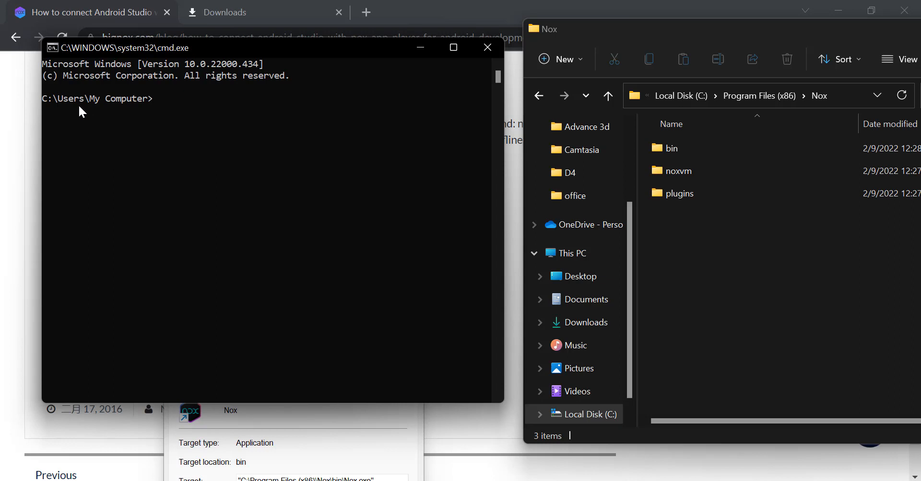
{"action": "mouse_move", "coordinate": [151, 107]}
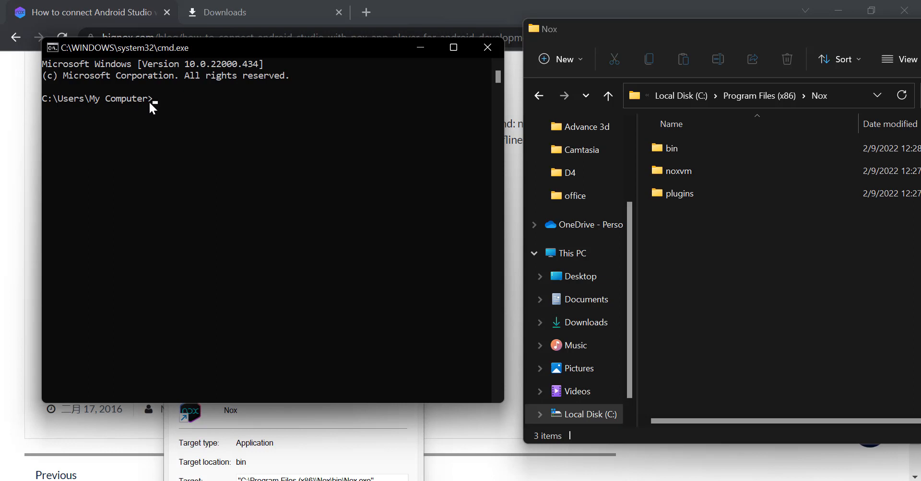
{"action": "type", "text": "c"}
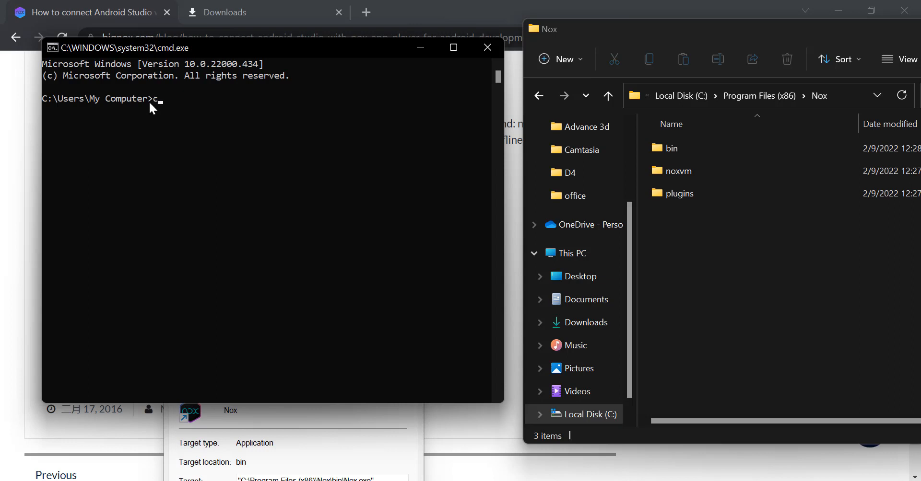
{"action": "type", "text": "d /"}
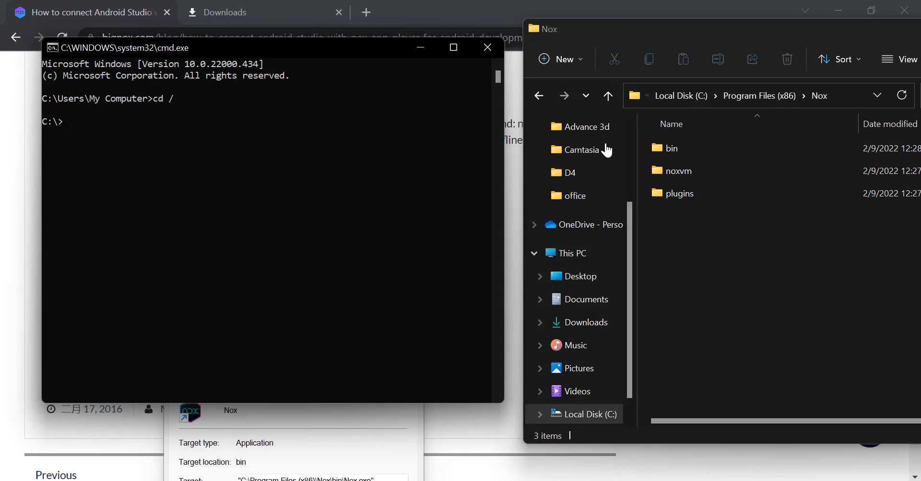
Return File Explorer to Local Disk (C:) by way of This PC.
{"action": "left_click", "coordinate": [680, 96]}
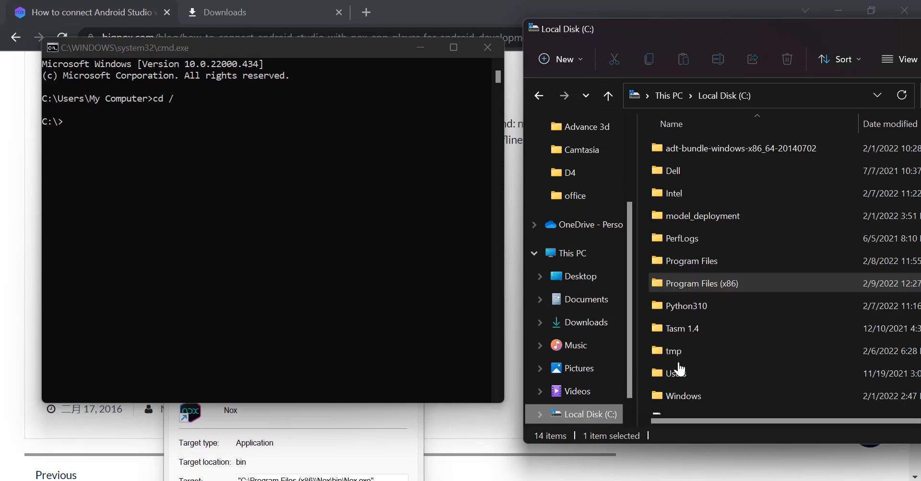
{"action": "left_click", "coordinate": [573, 254]}
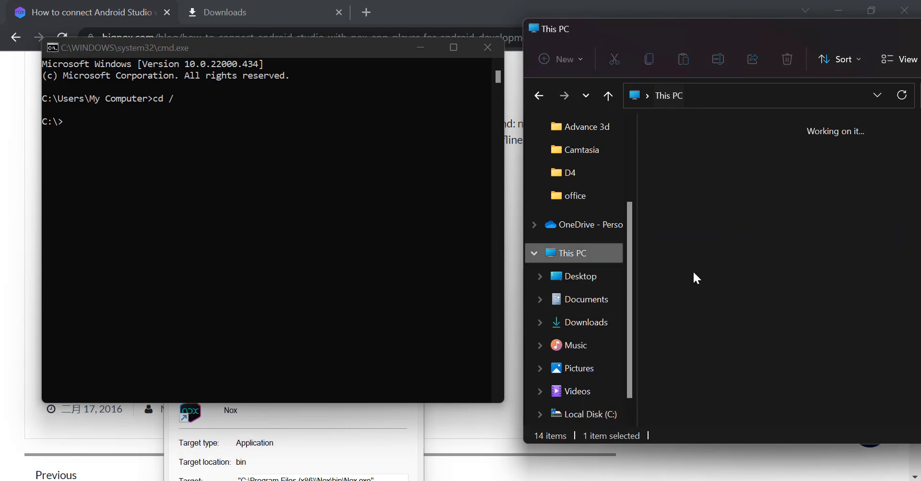
{"action": "double_click", "coordinate": [592, 414]}
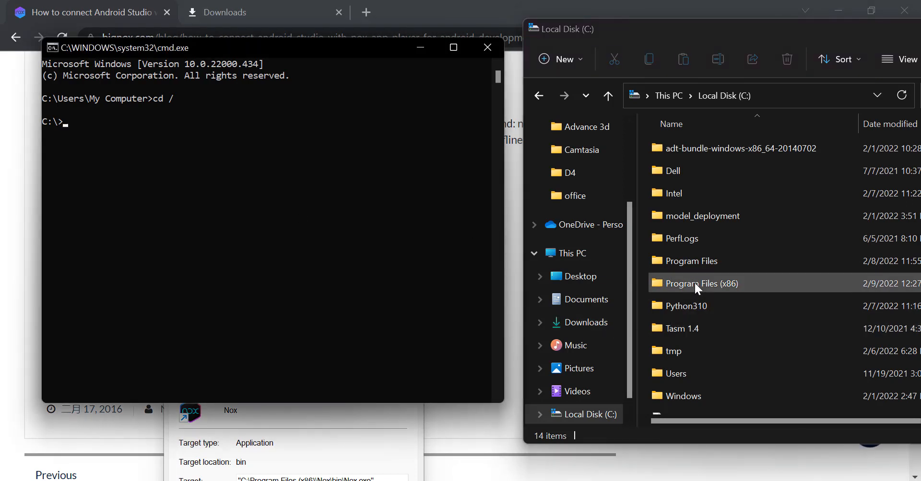
{"action": "mouse_move", "coordinate": [83, 157]}
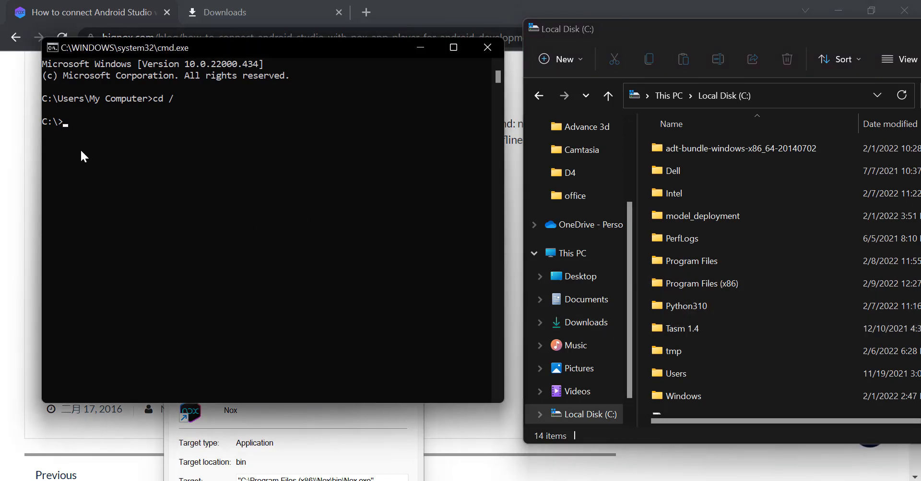
Change Command Prompt into Program Files (x86) and open the same folder in File Explorer.
{"action": "type", "text": "cd pro"}
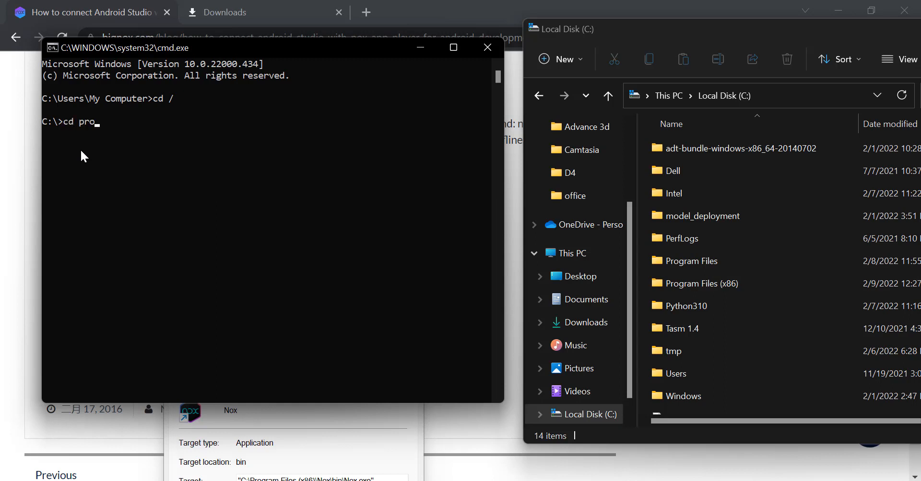
{"action": "type", "text": "gram"}
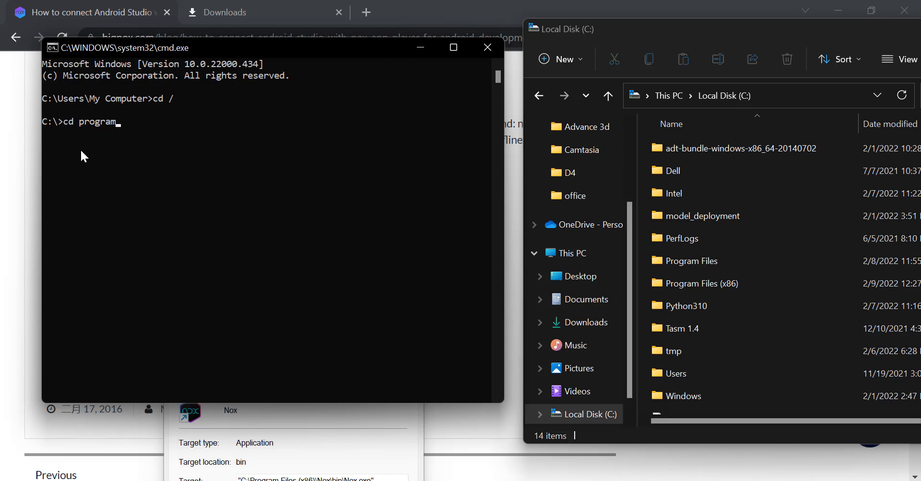
{"action": "type", "text": "files ("}
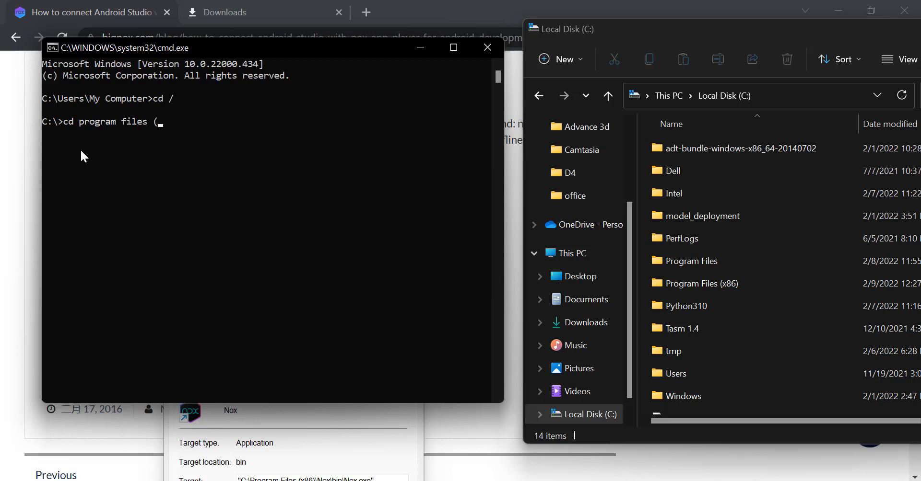
{"action": "type", "text": "8"}
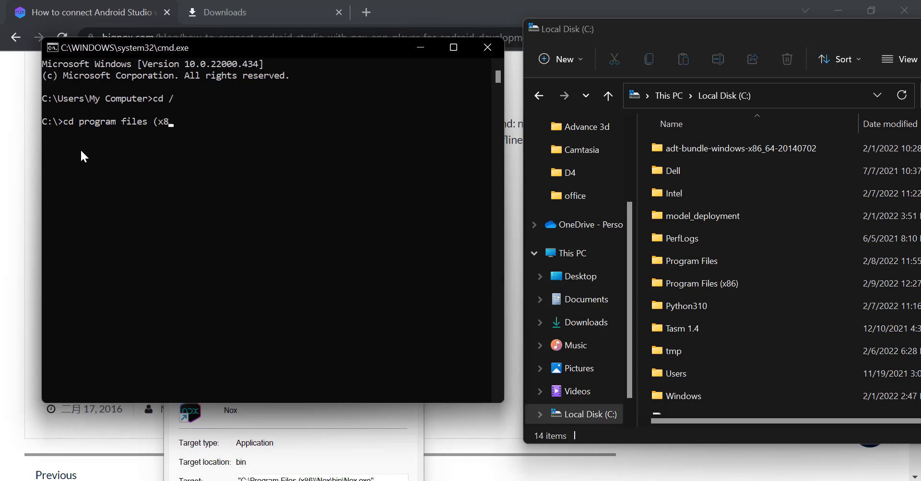
{"action": "type", "text": "6)"}
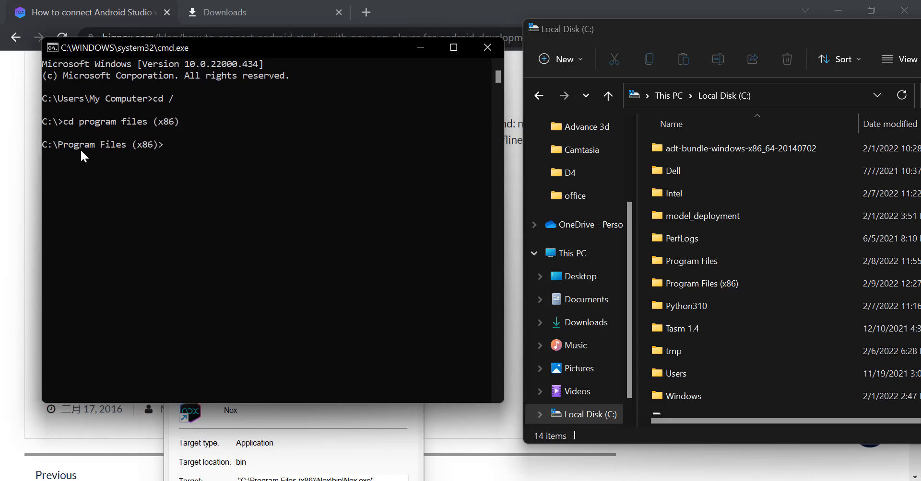
{"action": "left_click", "coordinate": [700, 283]}
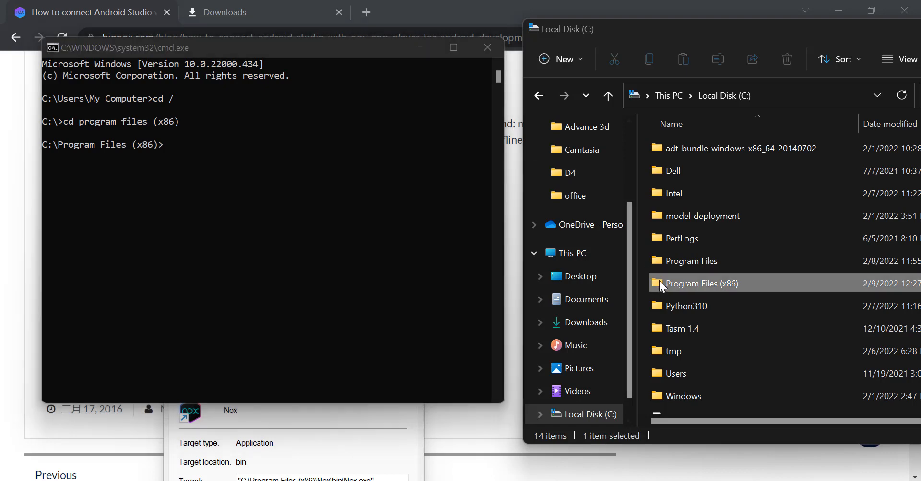
{"action": "double_click", "coordinate": [700, 284]}
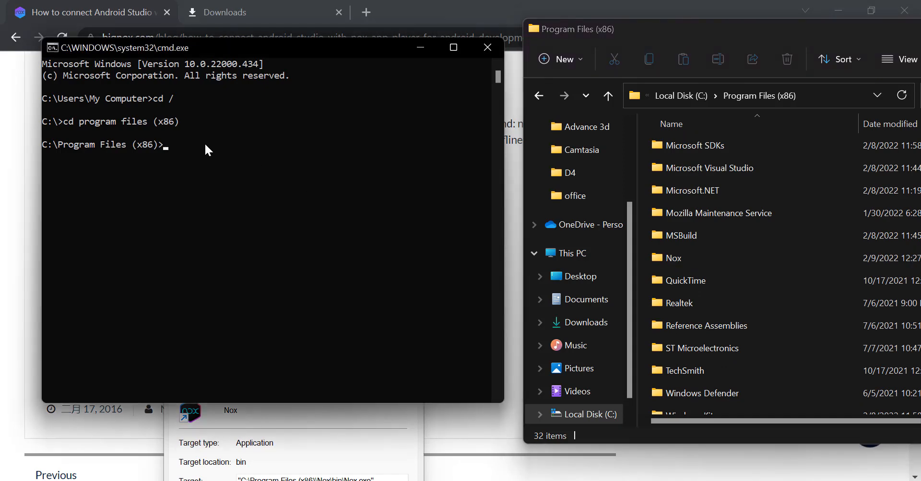
Move into Nox\bin in both Command Prompt and File Explorer, scrolling its 128 items.
{"action": "type", "text": "cd"}
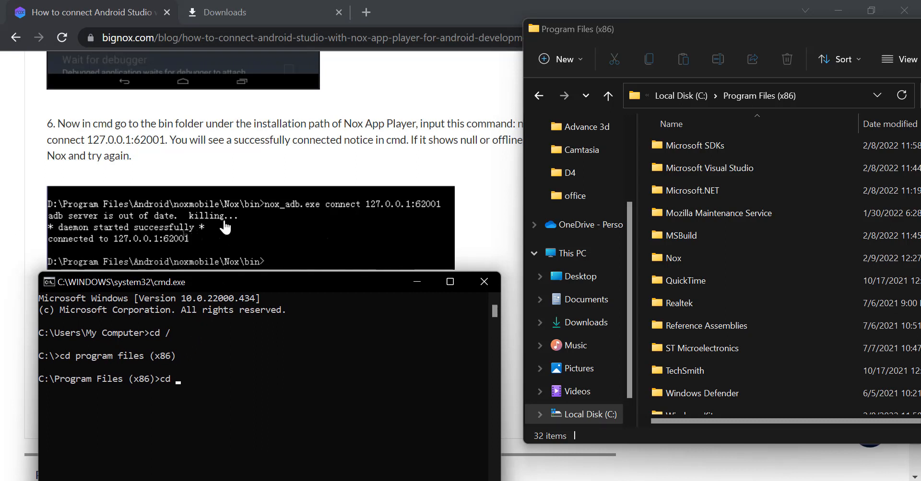
{"action": "type", "text": "nox"}
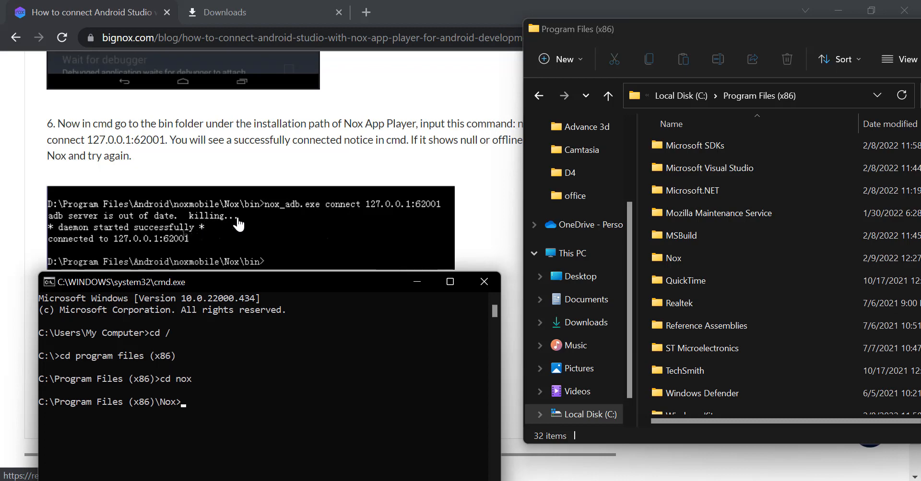
{"action": "mouse_move", "coordinate": [226, 209]}
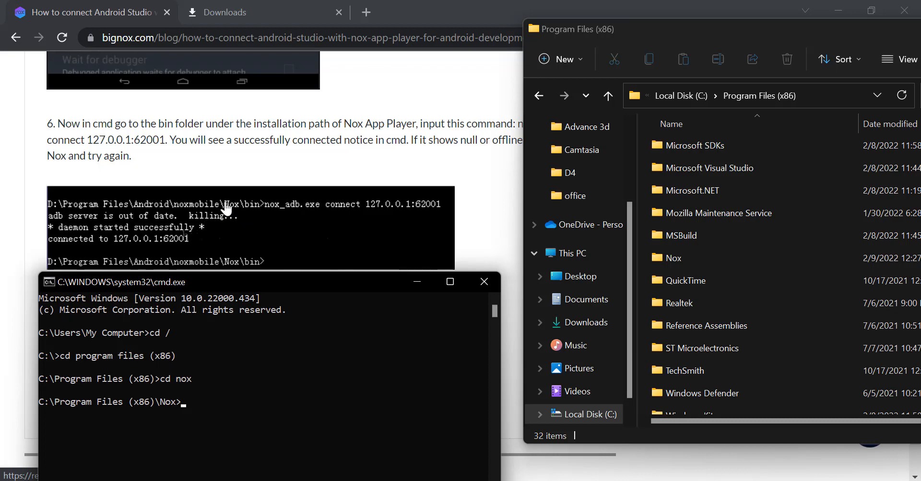
{"action": "type", "text": "cd bin"}
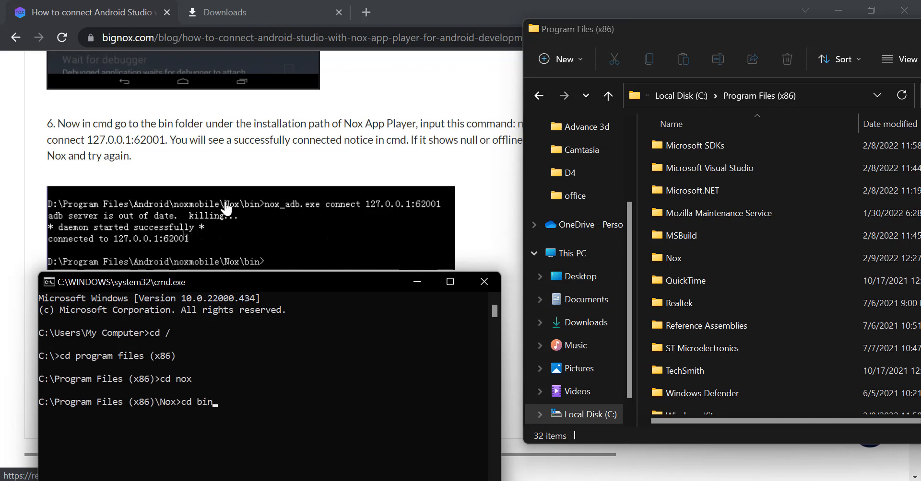
{"action": "key", "text": "enter"}
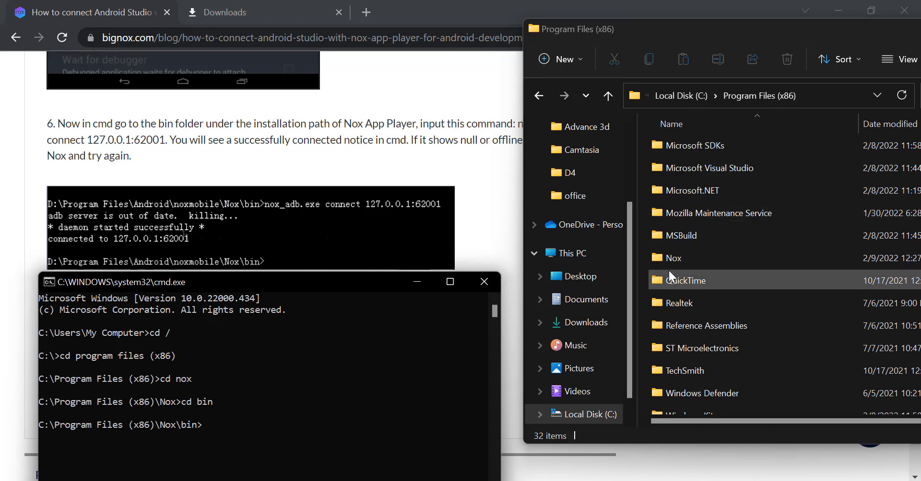
{"action": "double_click", "coordinate": [669, 258]}
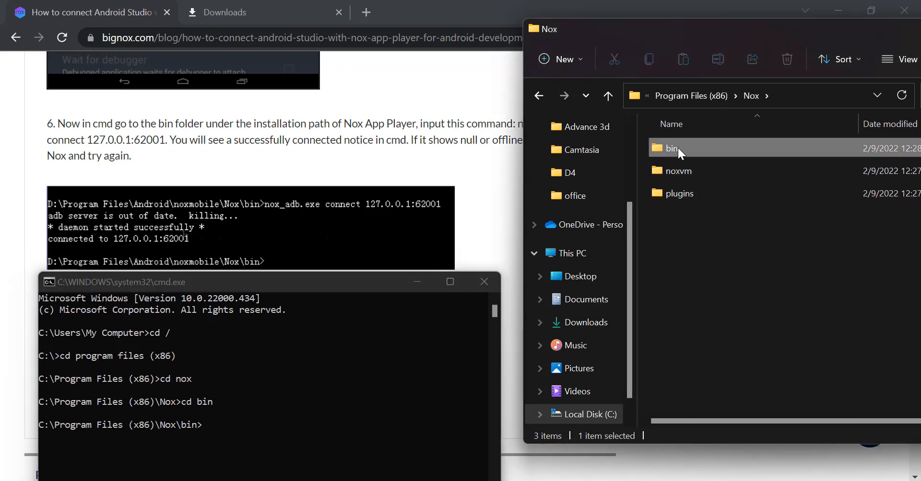
{"action": "double_click", "coordinate": [672, 148]}
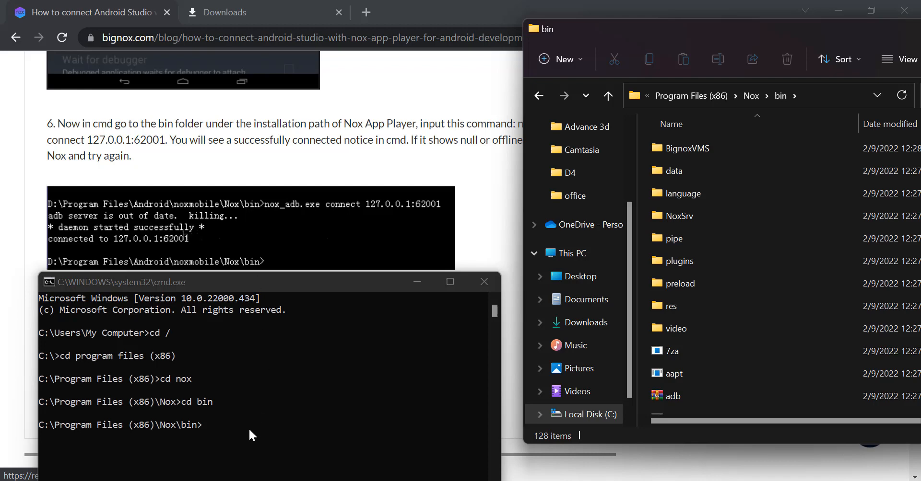
{"action": "mouse_move", "coordinate": [754, 304]}
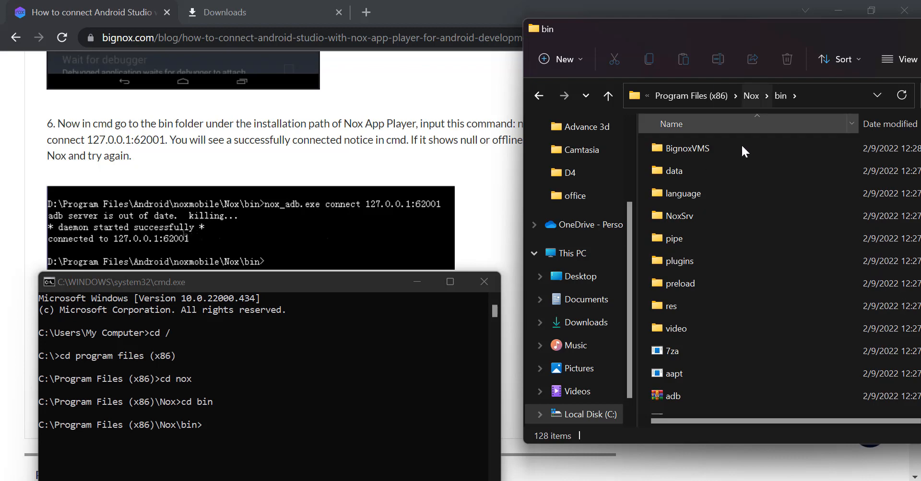
{"action": "scroll", "scroll_direction": "down", "scroll_amount": 3}
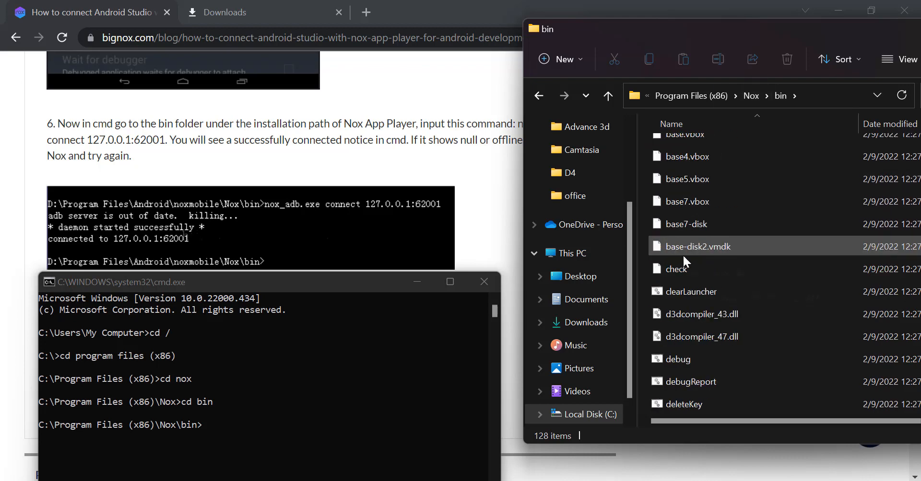
{"action": "scroll", "scroll_direction": "down", "scroll_amount": 3}
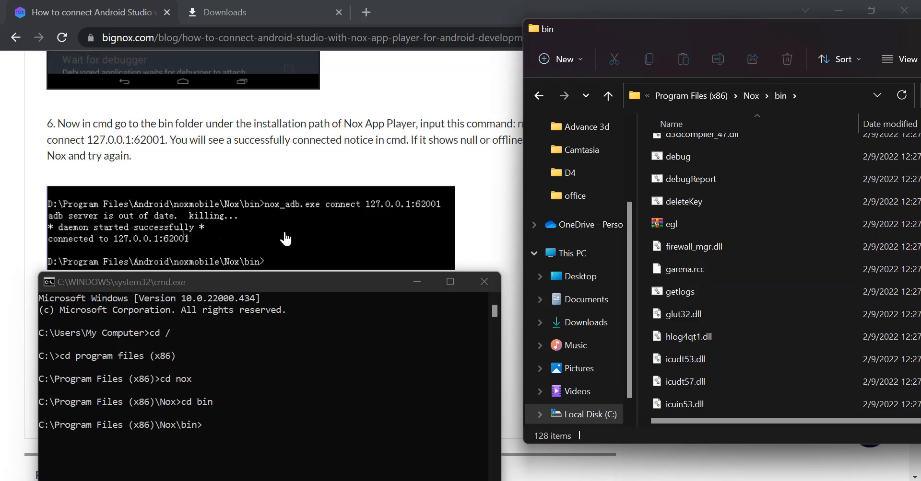
{"action": "scroll", "scroll_direction": "down", "scroll_amount": 3}
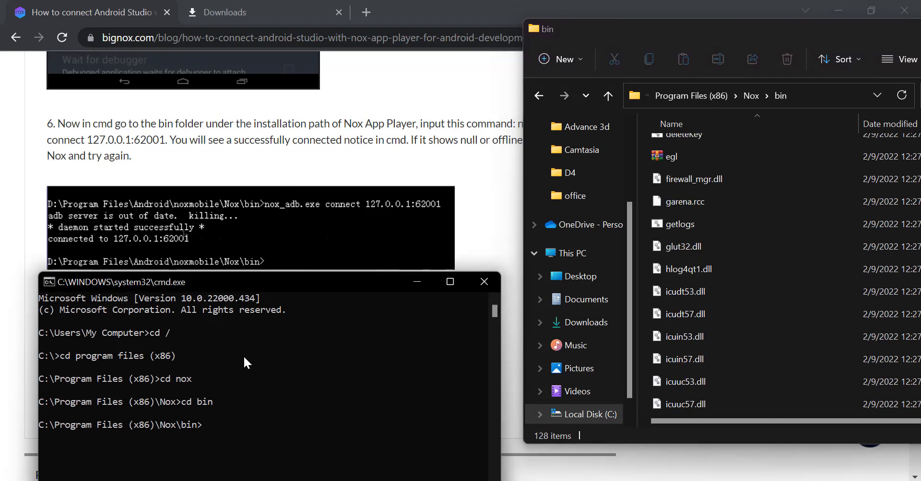
Run nox_adb.exe connect 127.0.0.1:62001, which reports the emulator already connected.
{"action": "type", "text": "no"}
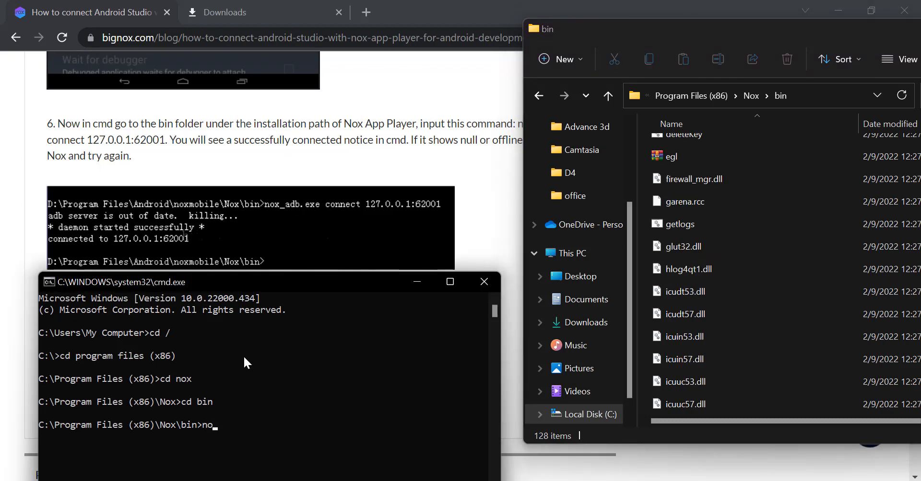
{"action": "type", "text": "x_adb.e"}
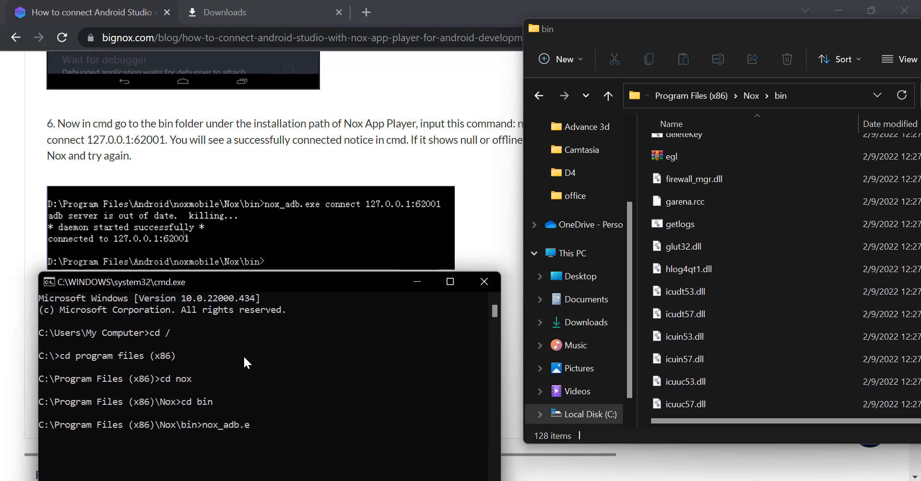
{"action": "type", "text": "xe"}
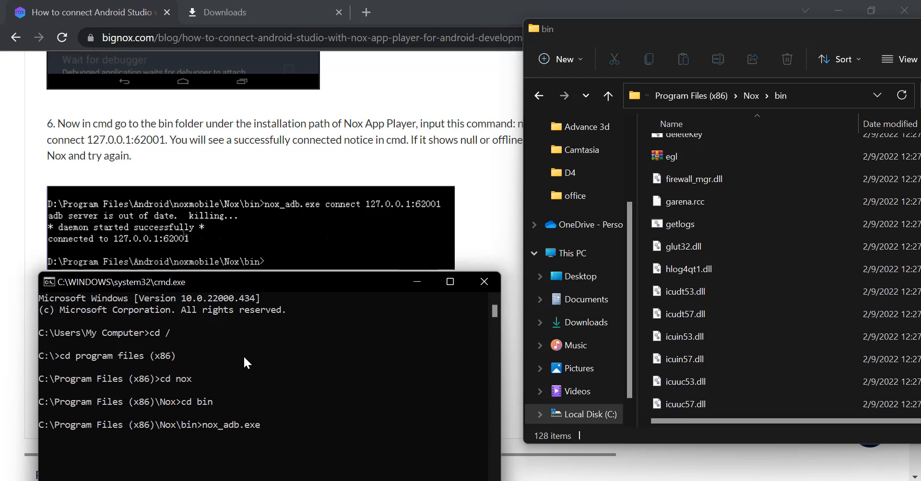
{"action": "type", "text": "connect 1"}
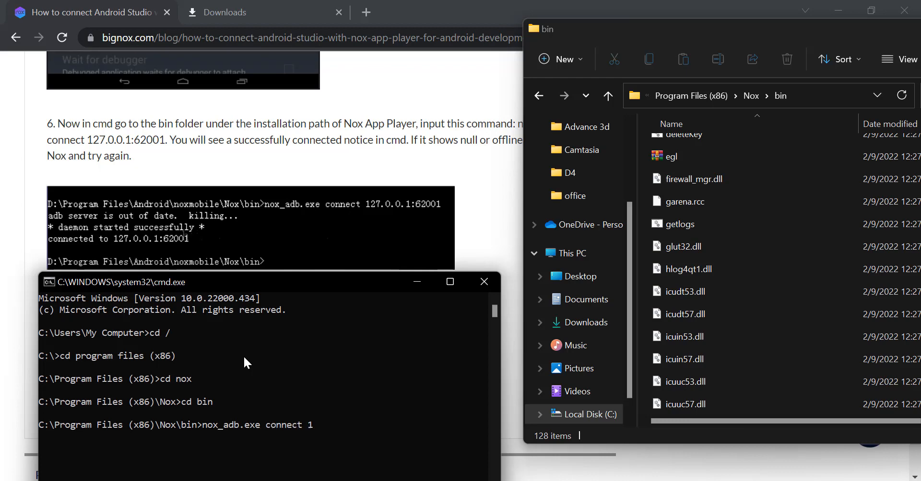
{"action": "type", "text": "27.0.0"}
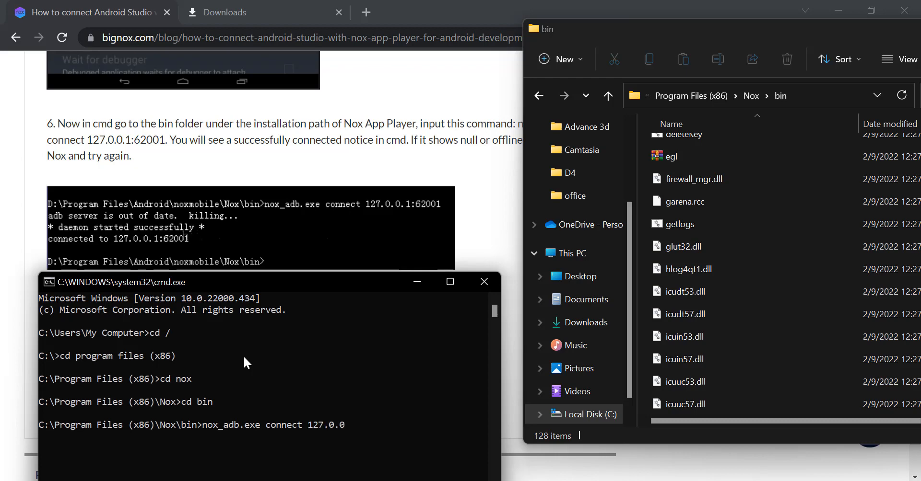
{"action": "type", "text": ".1"}
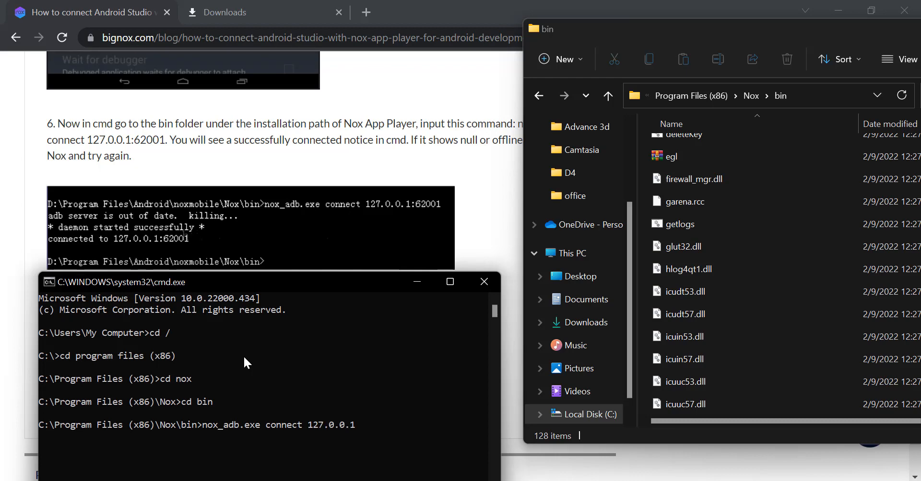
{"action": "type", "text": ":"}
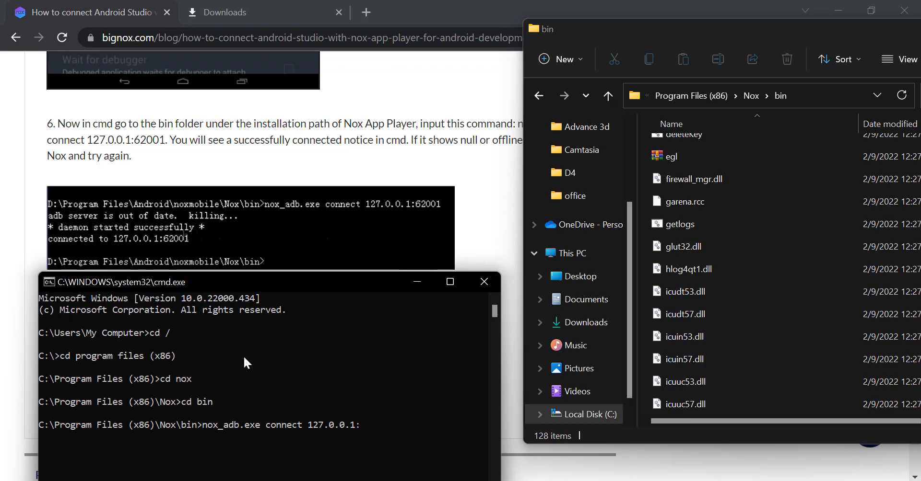
{"action": "type", "text": "62001"}
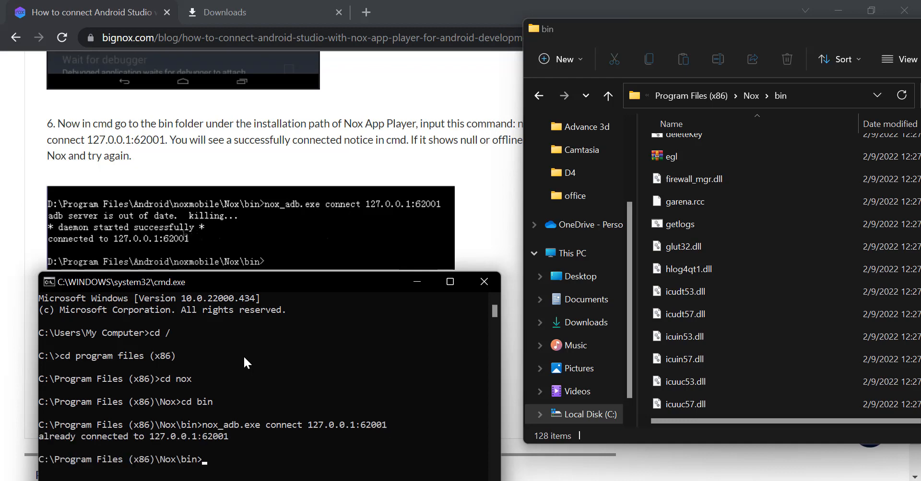
{"action": "mouse_move", "coordinate": [86, 263]}
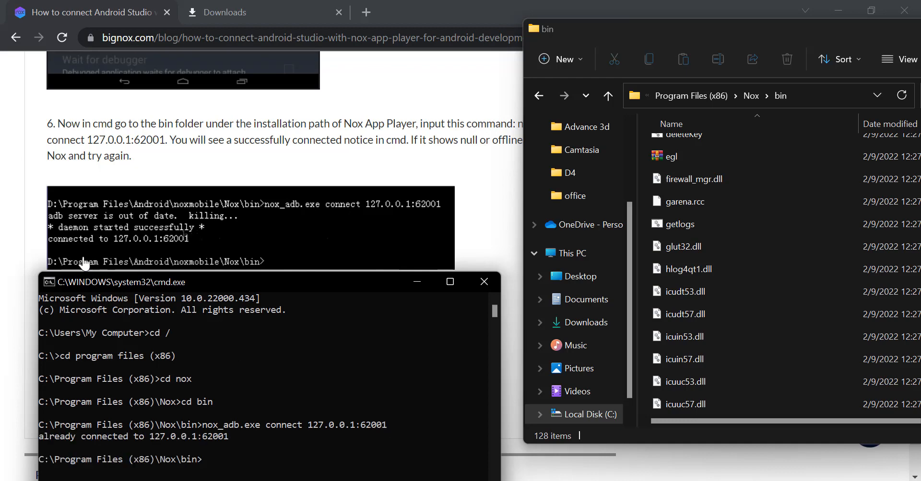
{"action": "mouse_move", "coordinate": [102, 447]}
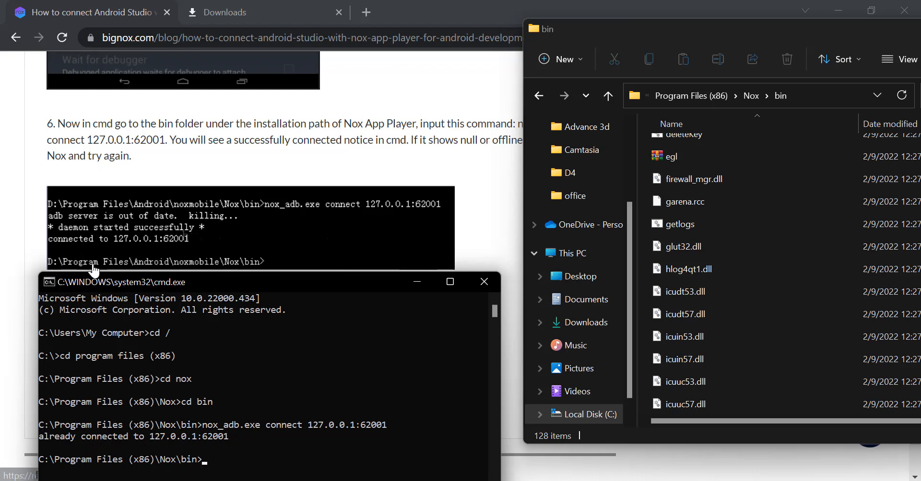
{"action": "mouse_move", "coordinate": [109, 238]}
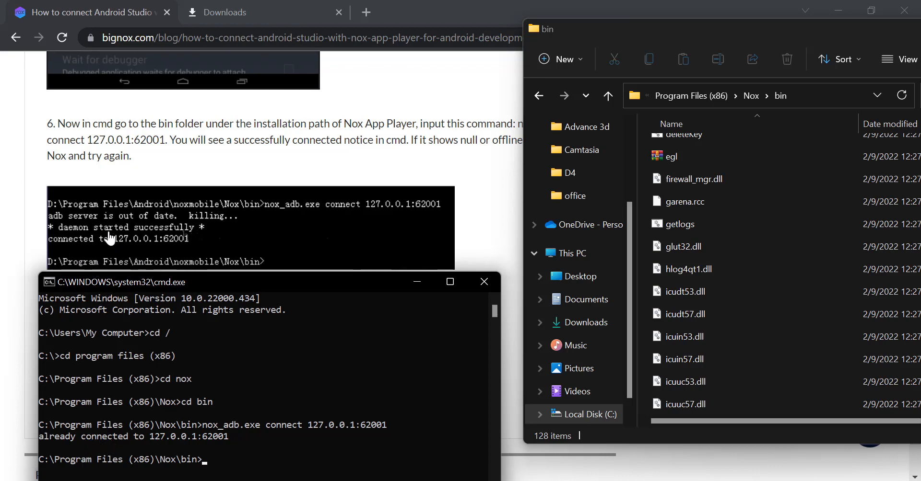
{"action": "mouse_move", "coordinate": [167, 443]}
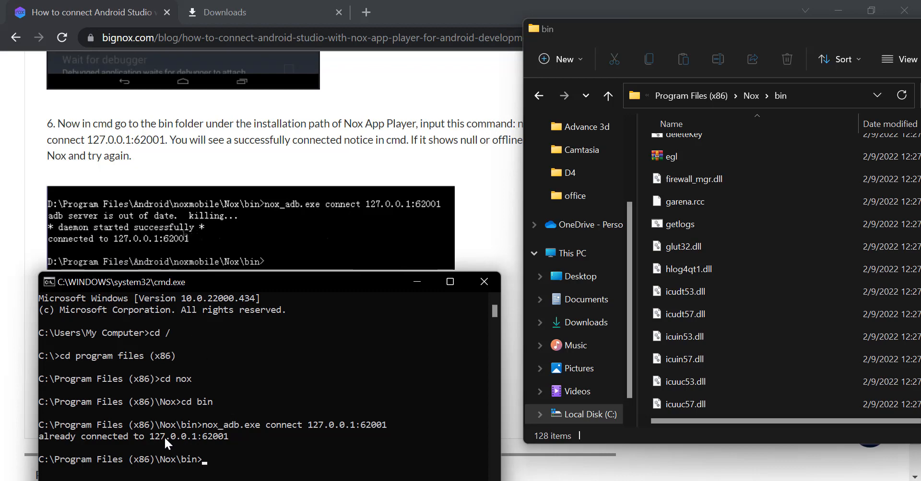
{"action": "mouse_move", "coordinate": [91, 448]}
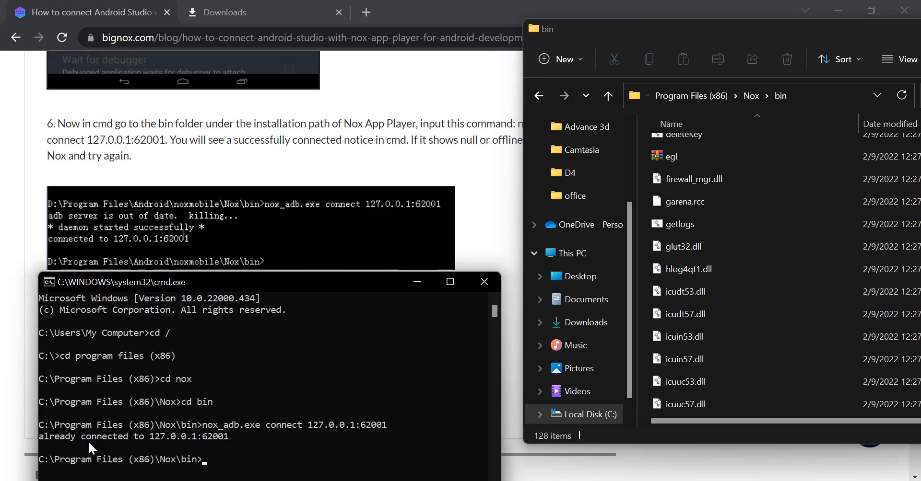
{"action": "mouse_move", "coordinate": [172, 452]}
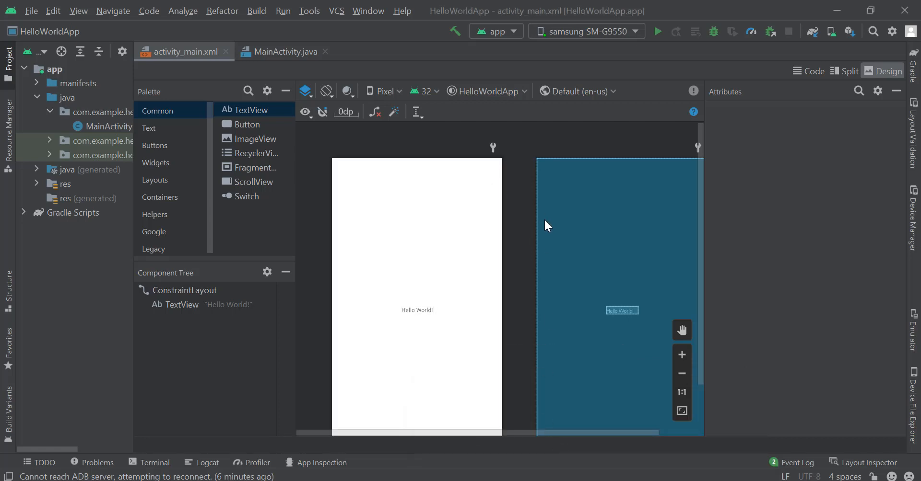
Pick samsung SM-G9550 from running devices in the toolbar device dropdown.
{"action": "left_click", "coordinate": [587, 31]}
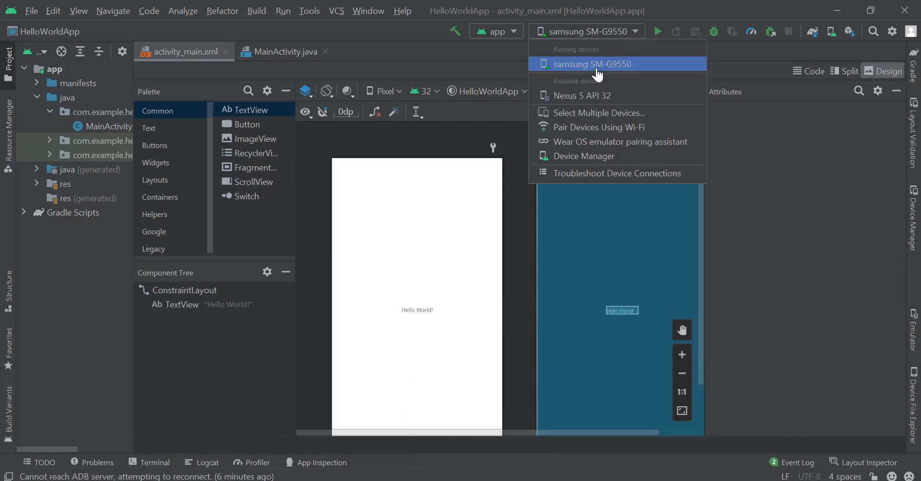
{"action": "mouse_move", "coordinate": [628, 40]}
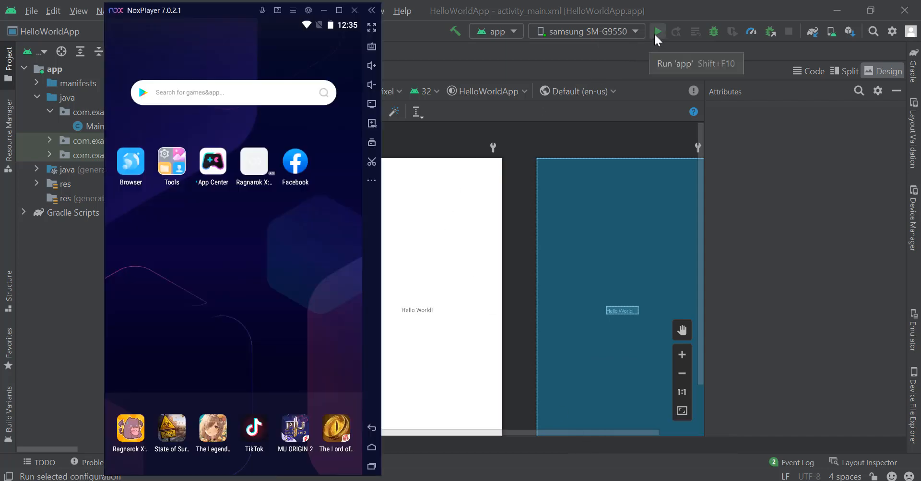
Run 'app' to build and deploy HelloWorldApp on the samsung SM-G9550.
{"action": "left_click", "coordinate": [657, 31]}
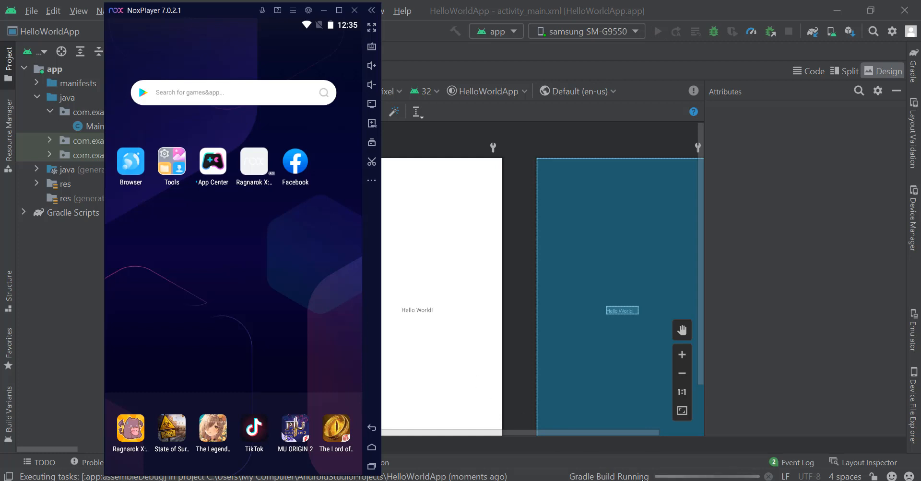
{"action": "mouse_move", "coordinate": [510, 207]}
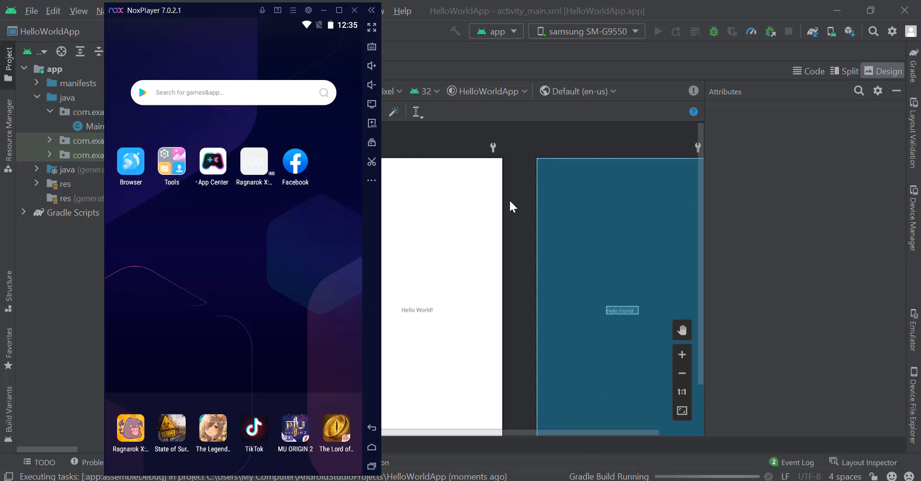
{"action": "mouse_move", "coordinate": [524, 199]}
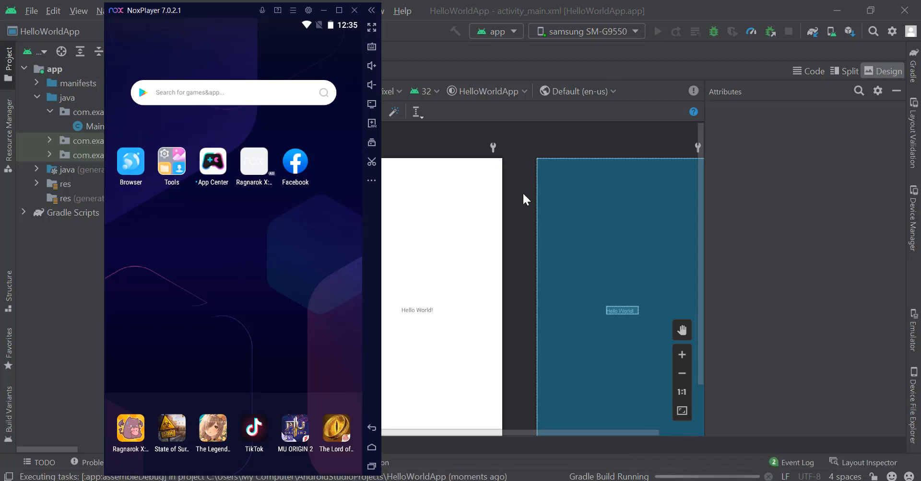
{"action": "mouse_move", "coordinate": [677, 435]}
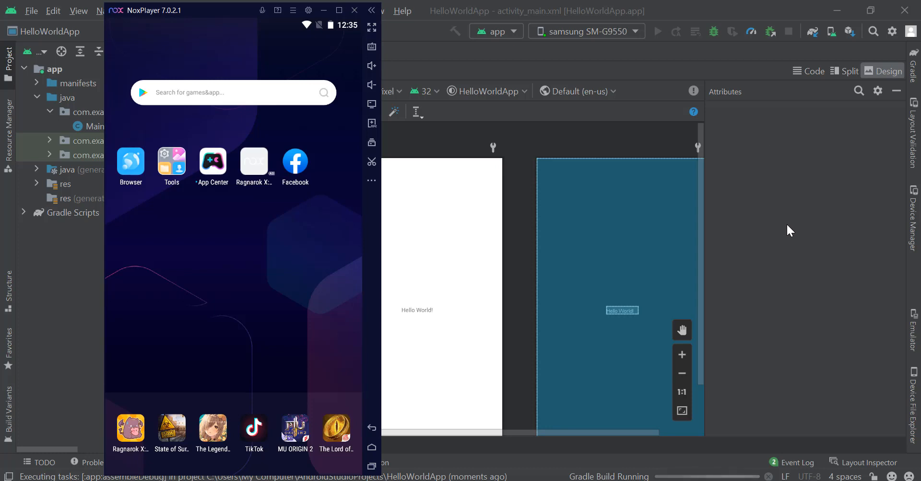
{"action": "mouse_move", "coordinate": [792, 233]}
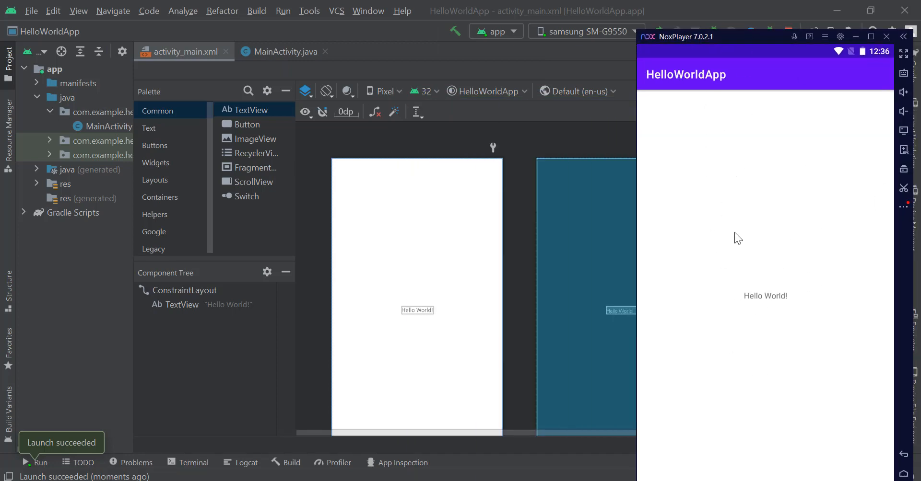
{"action": "mouse_move", "coordinate": [775, 304]}
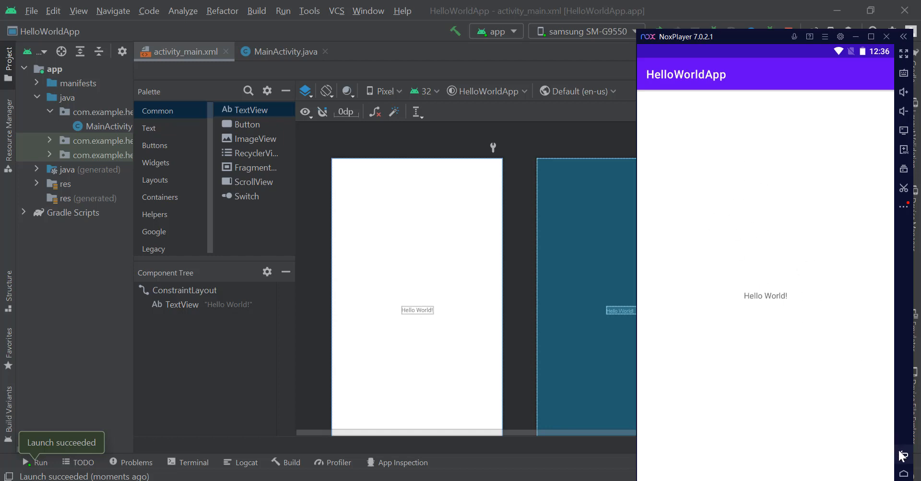
{"action": "mouse_move", "coordinate": [654, 170]}
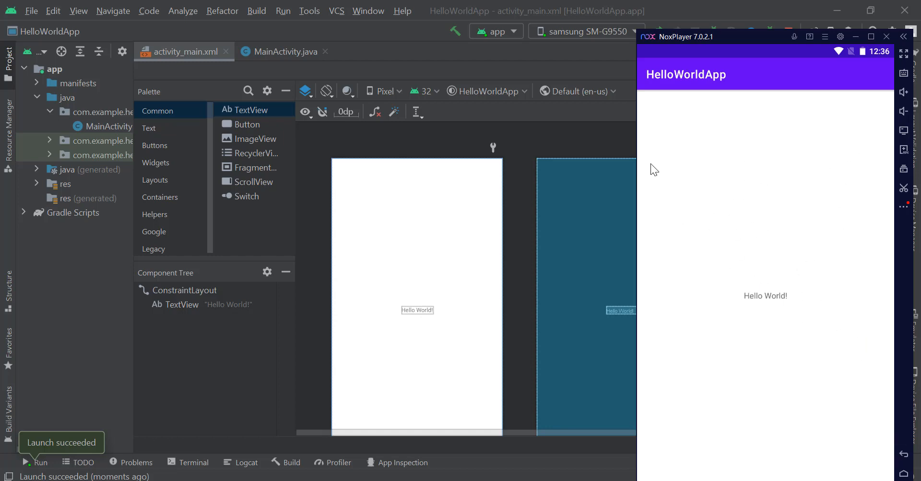
{"action": "mouse_move", "coordinate": [782, 373]}
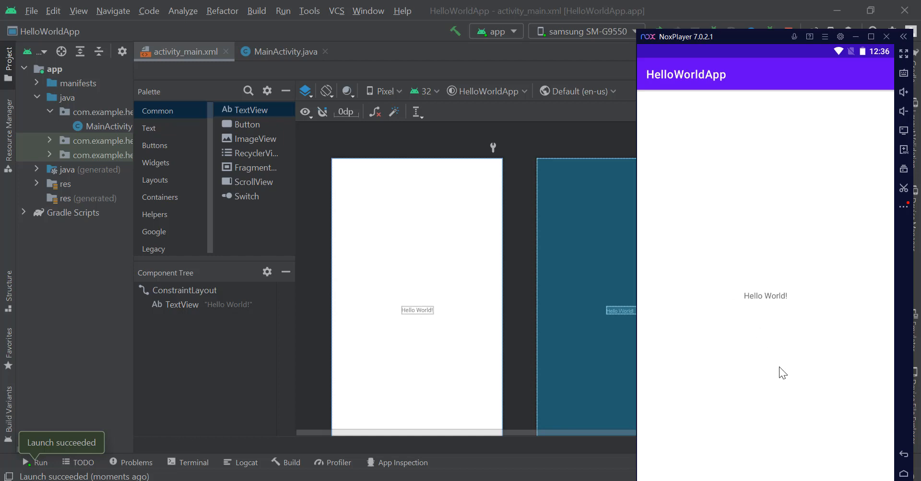
{"action": "mouse_move", "coordinate": [759, 112]}
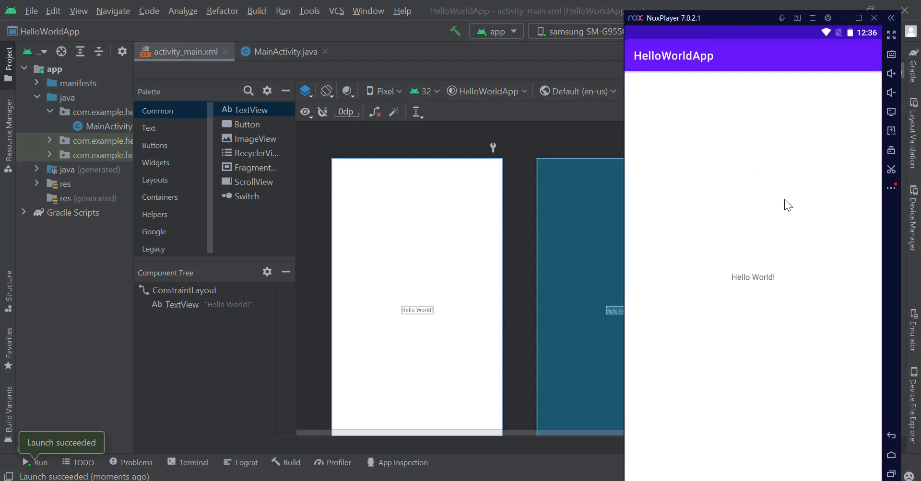
{"action": "mouse_move", "coordinate": [711, 283]}
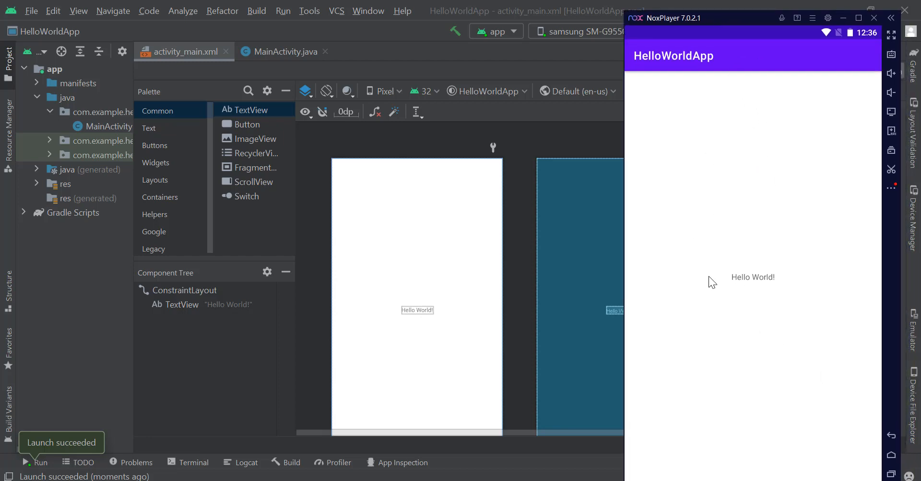